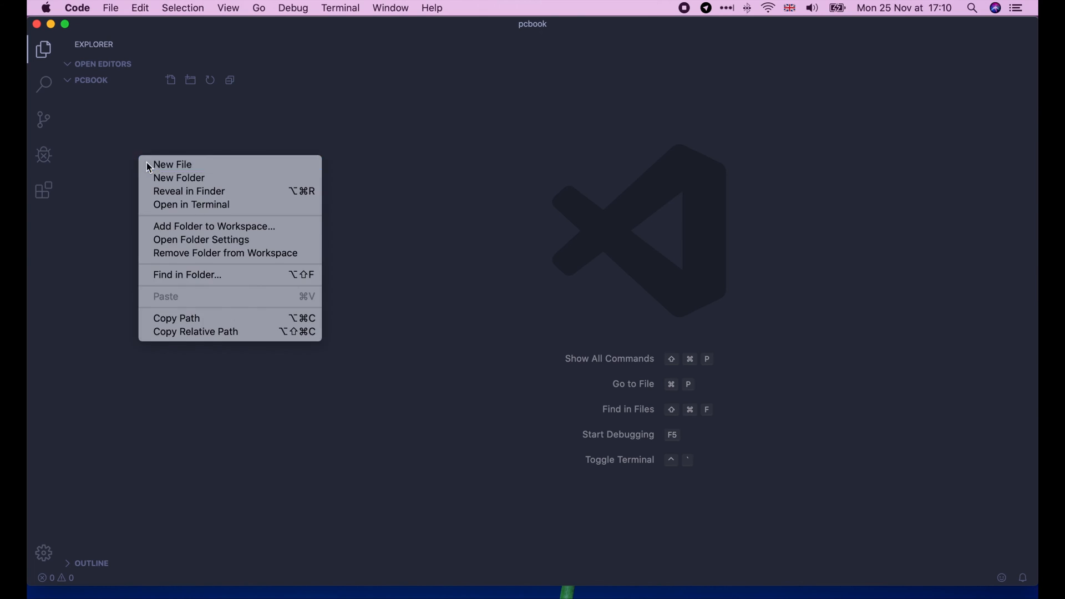
Step: Create main.go declaring package main with a main function printing "Hello world"
left_click(172, 165)
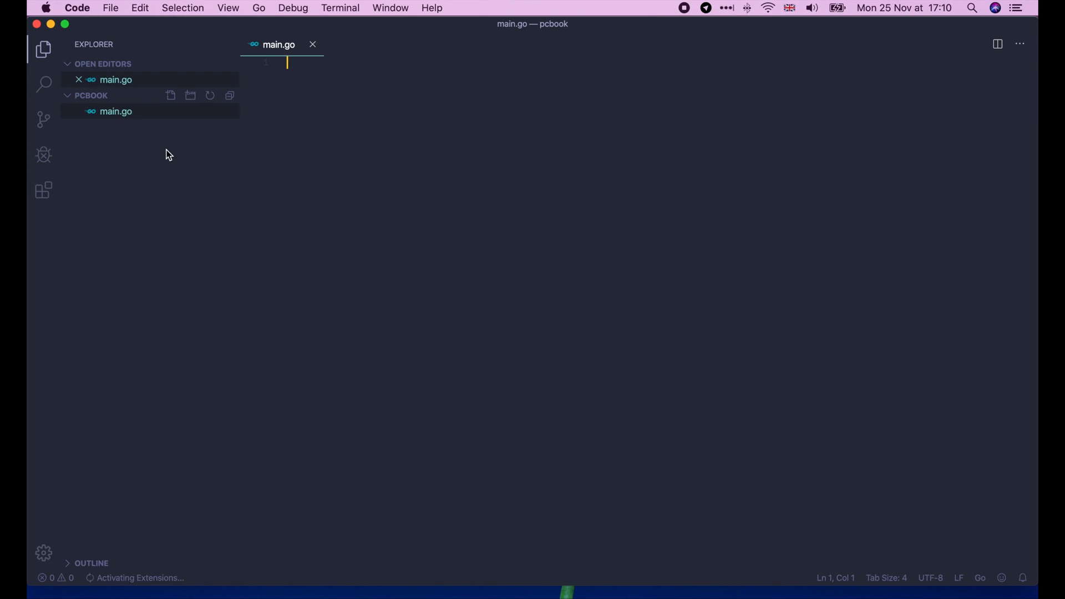
type("package main")
type("fmt.Println")
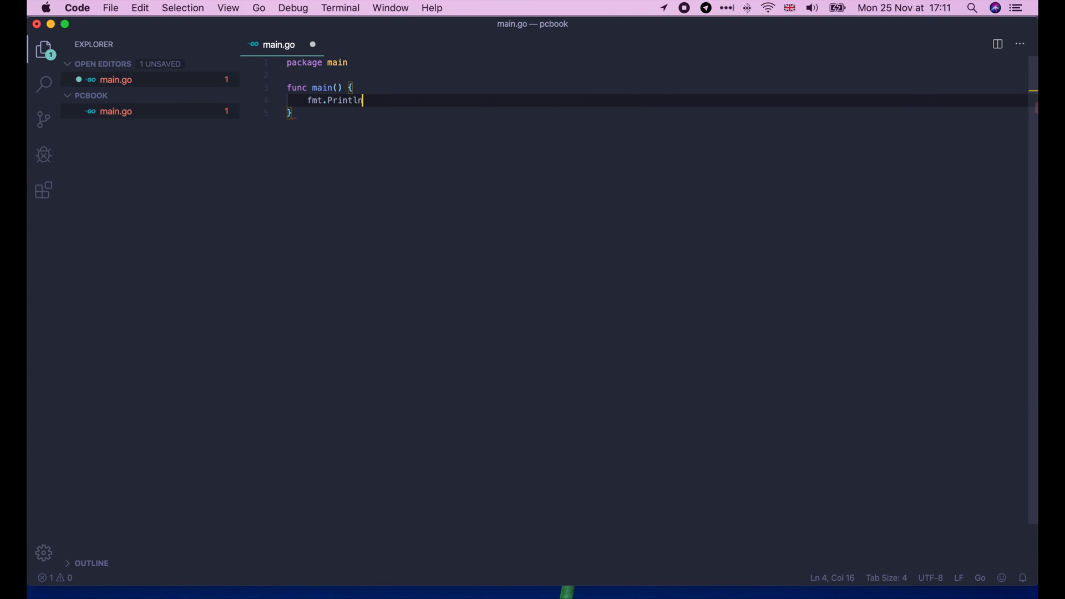
type("(\"Hello world\")")
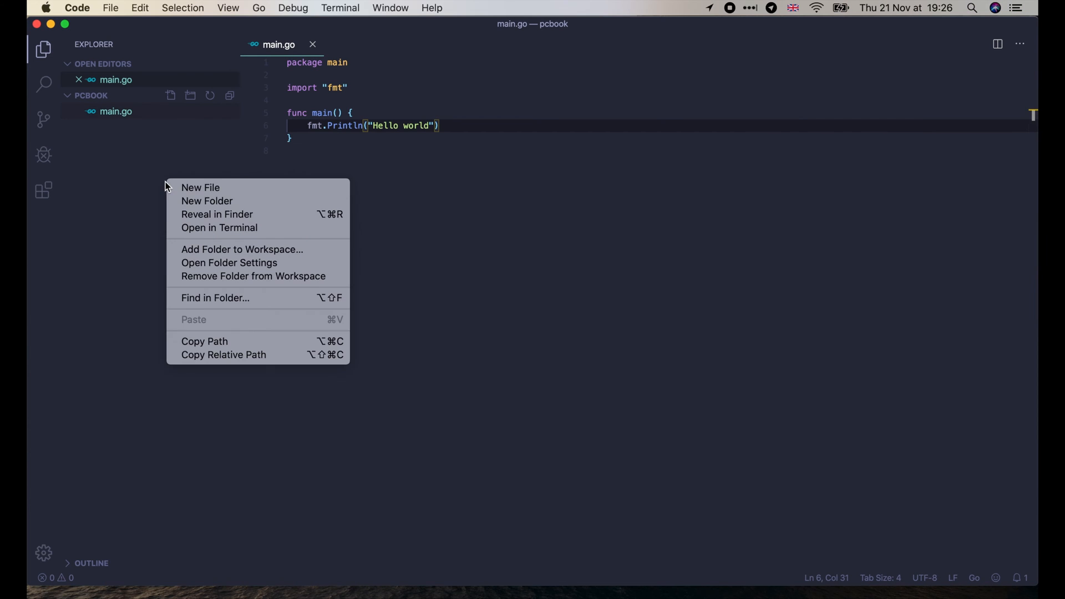
Step: Create a proto folder and add an empty processor_message.proto file inside it
left_click(207, 201)
type("proto")
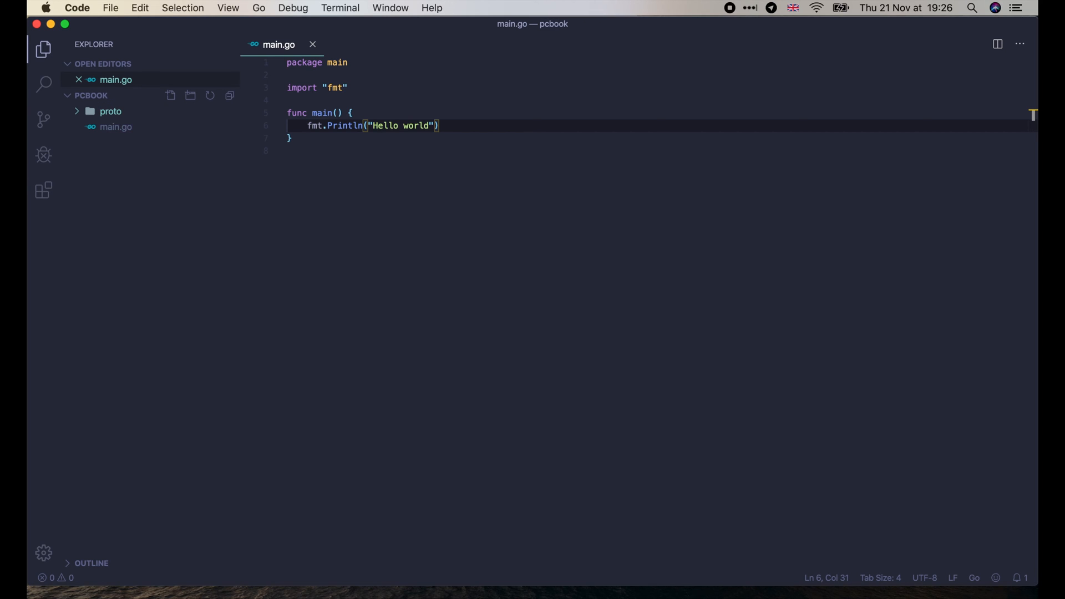
right_click(110, 111)
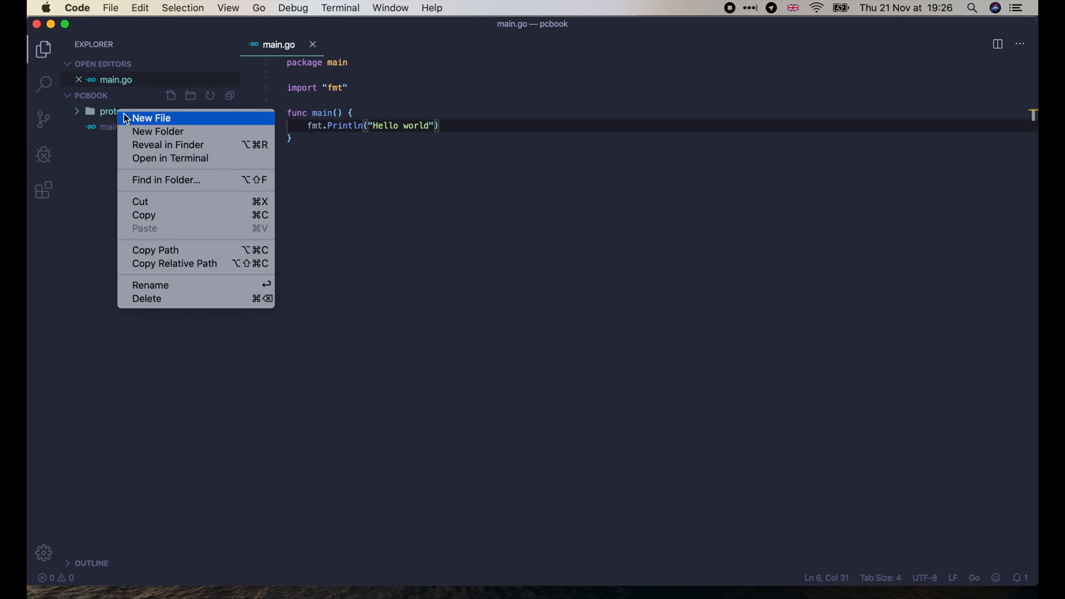
left_click(150, 118)
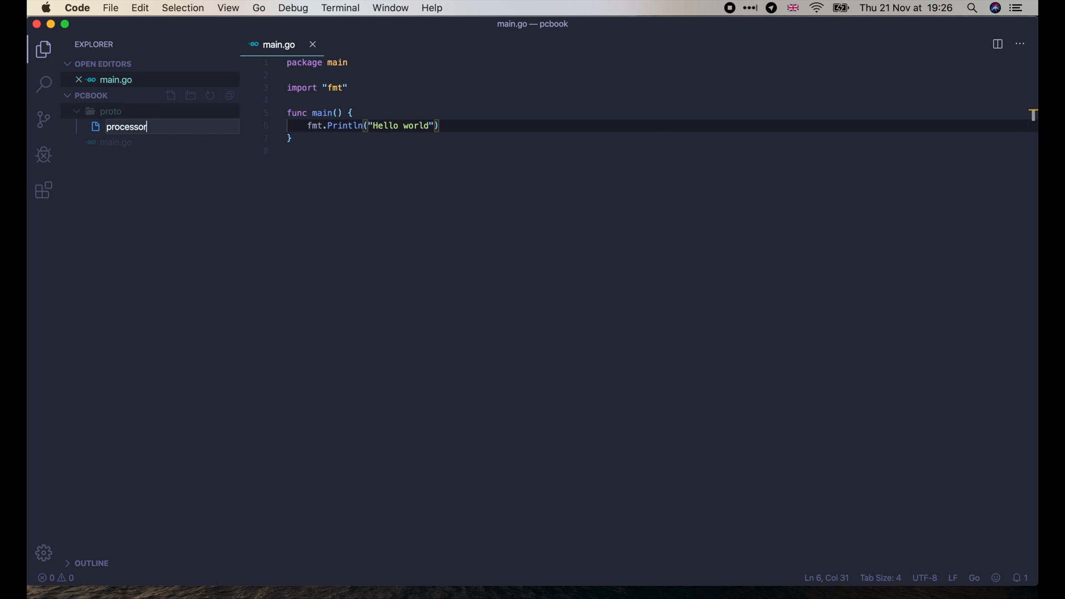
type("_message.proto")
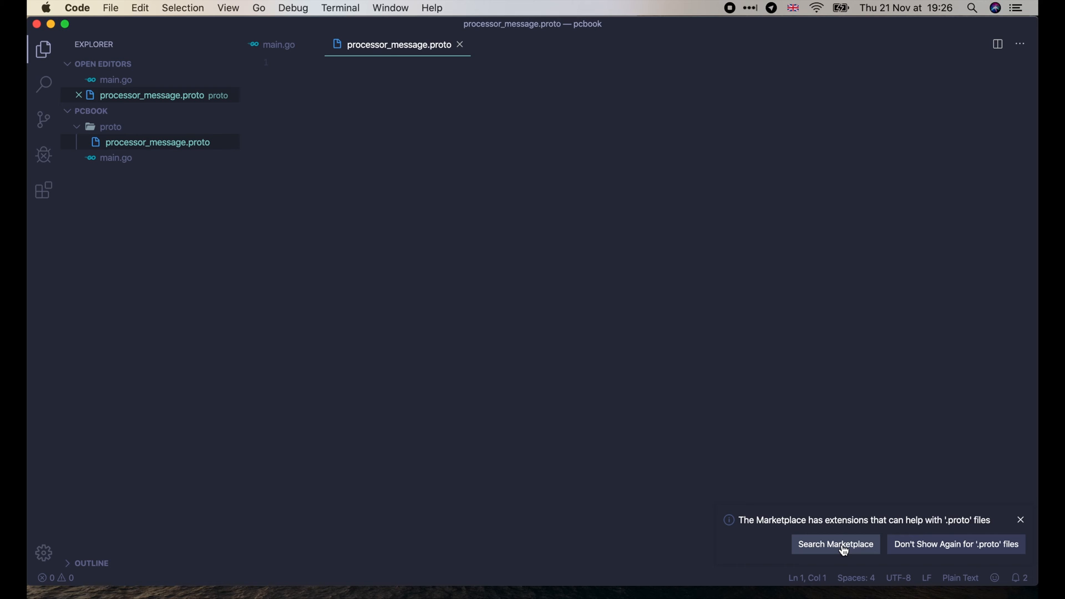
Step: Search the Extensions marketplace for extensions supporting proto files
left_click(834, 544)
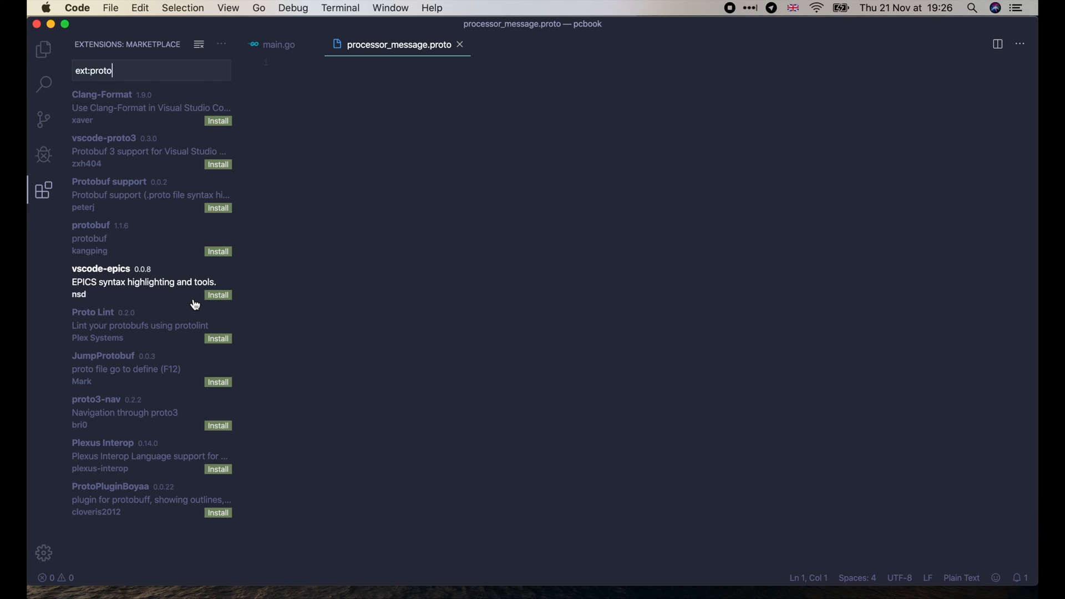
mouse_move(148, 109)
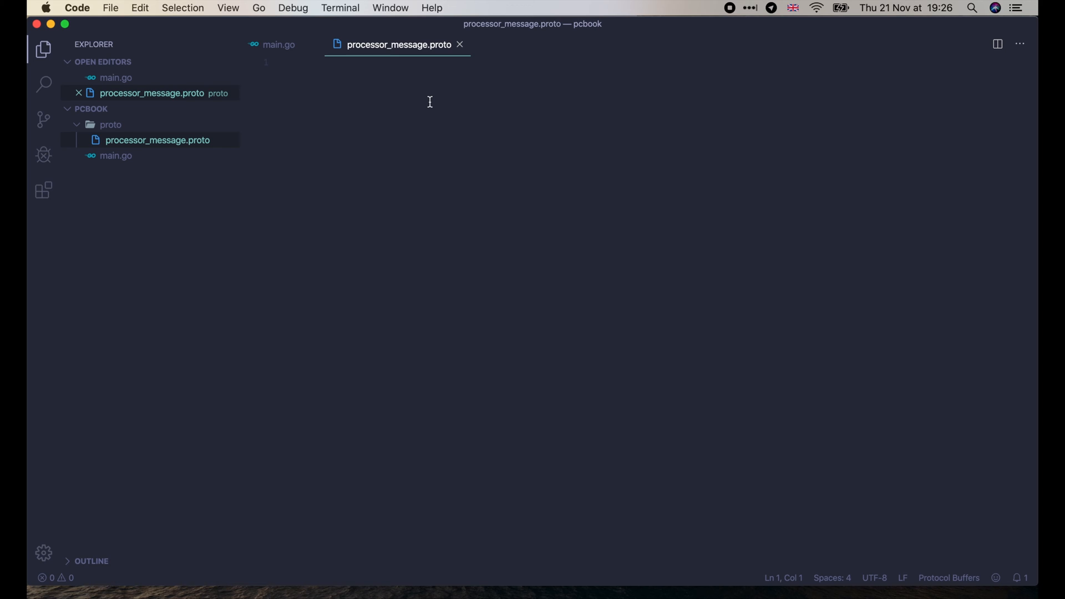
Step: Begin processor_message.proto with the line syntax = "proto3";
type("syntax = \"")
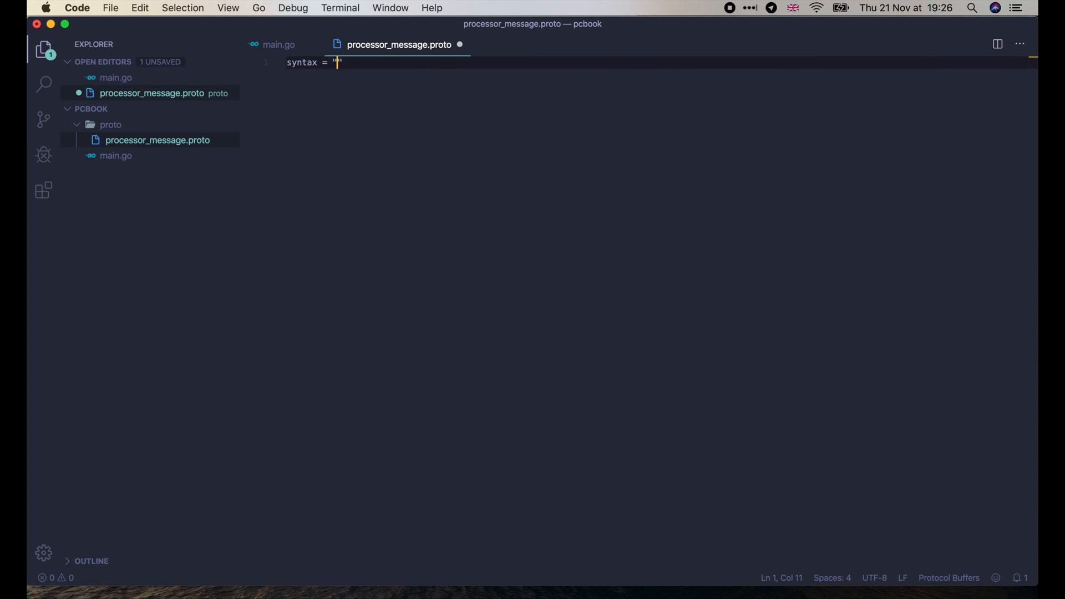
type("proto3\";")
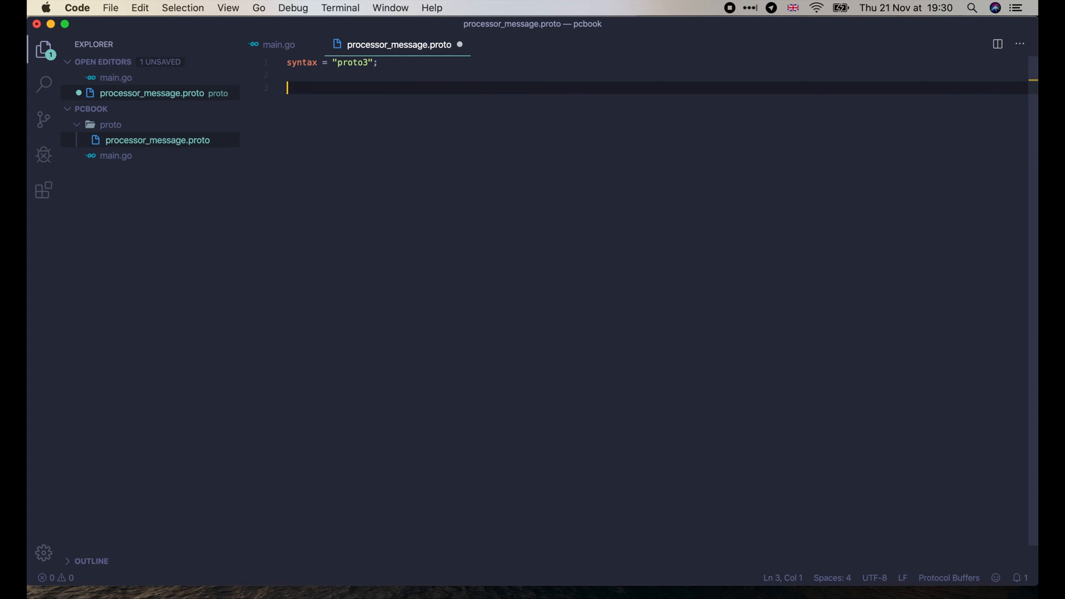
Step: Define message CPU with string brand = 1 and string name = 2, and save
type("message")
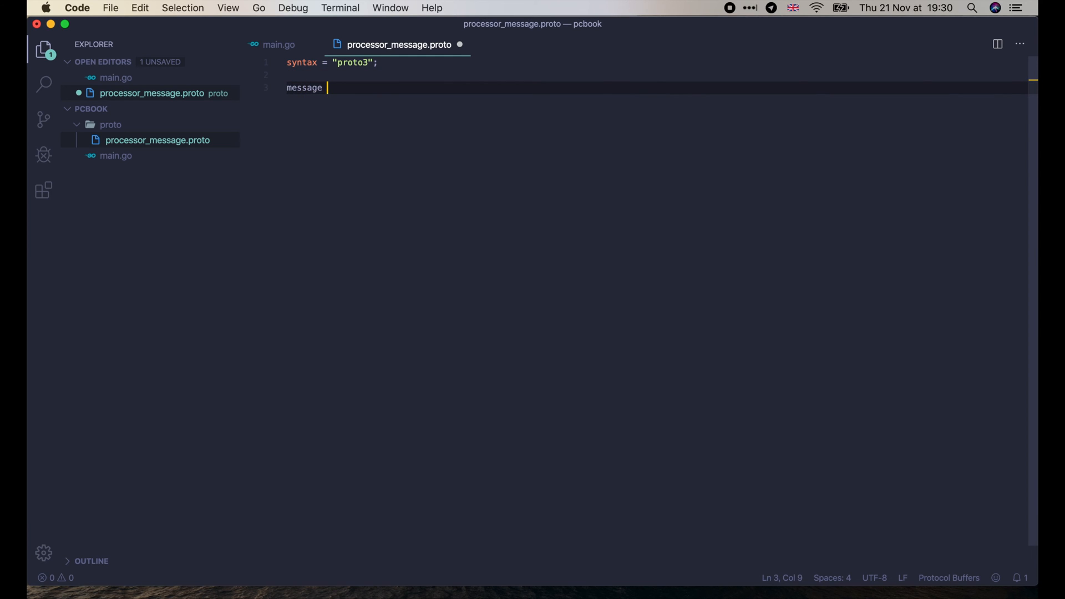
type("CPU {")
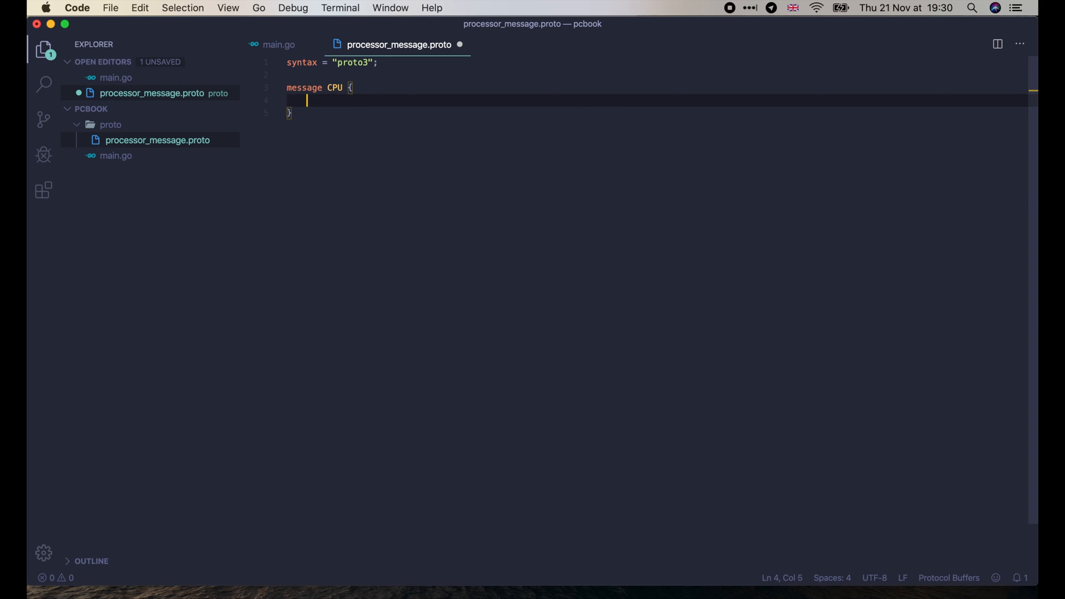
type("string b")
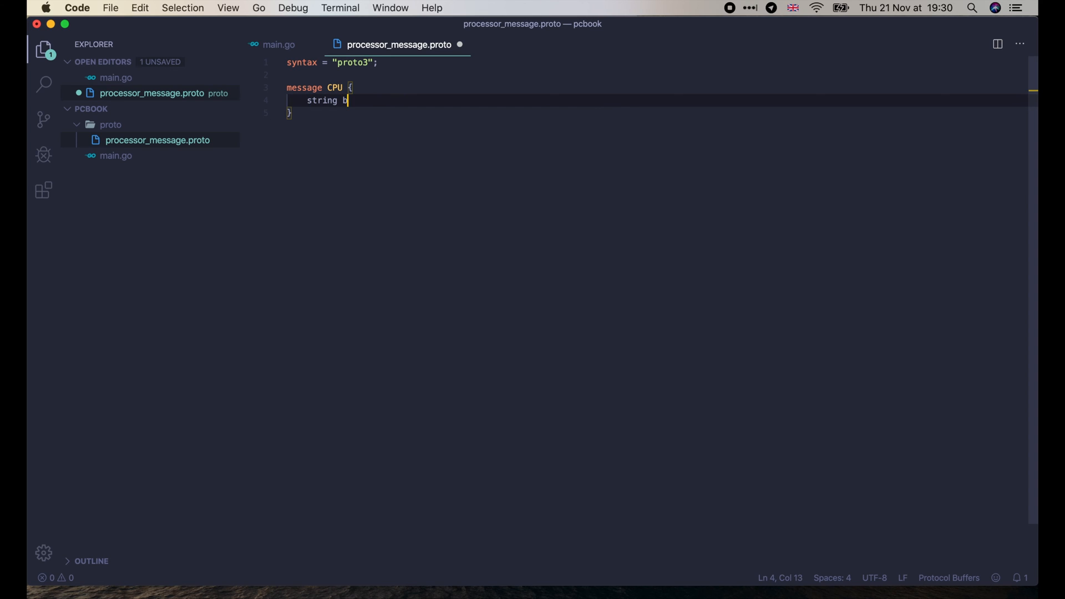
type("rand = 1;")
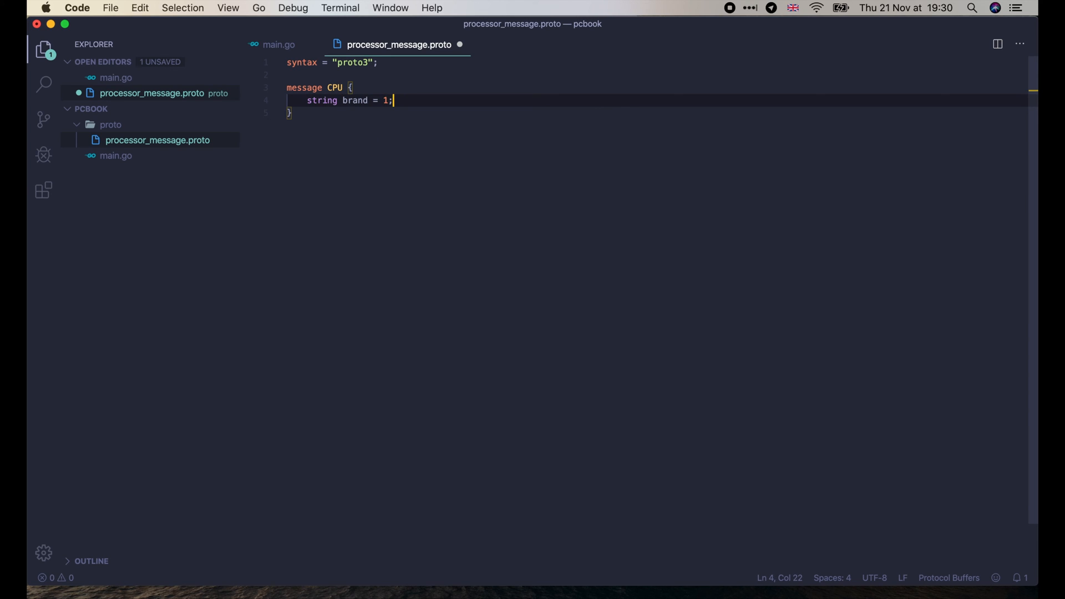
type("string")
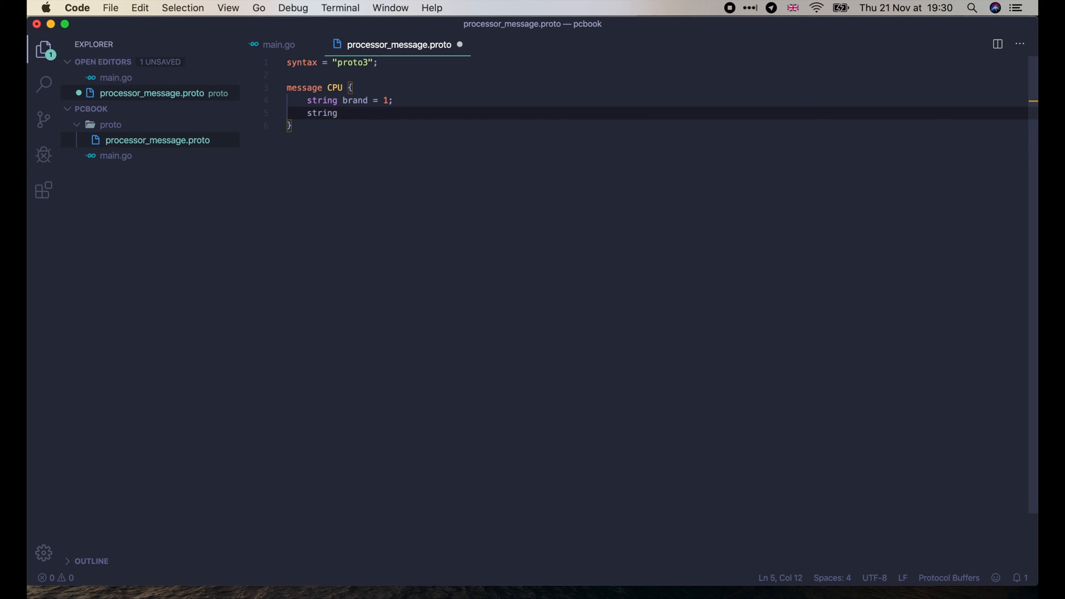
type("name = 2;")
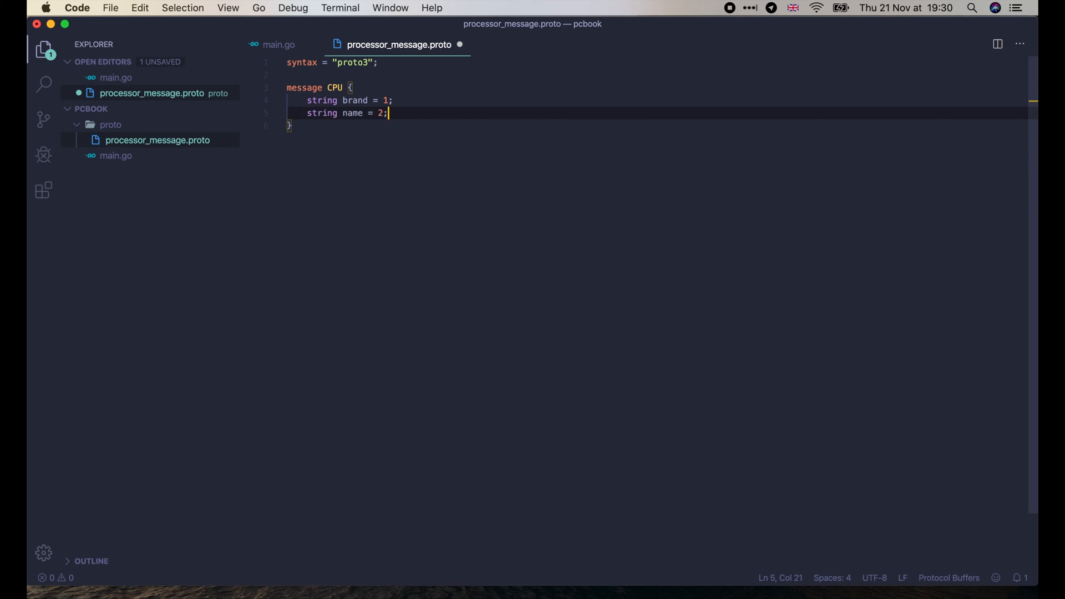
key("cmd+s")
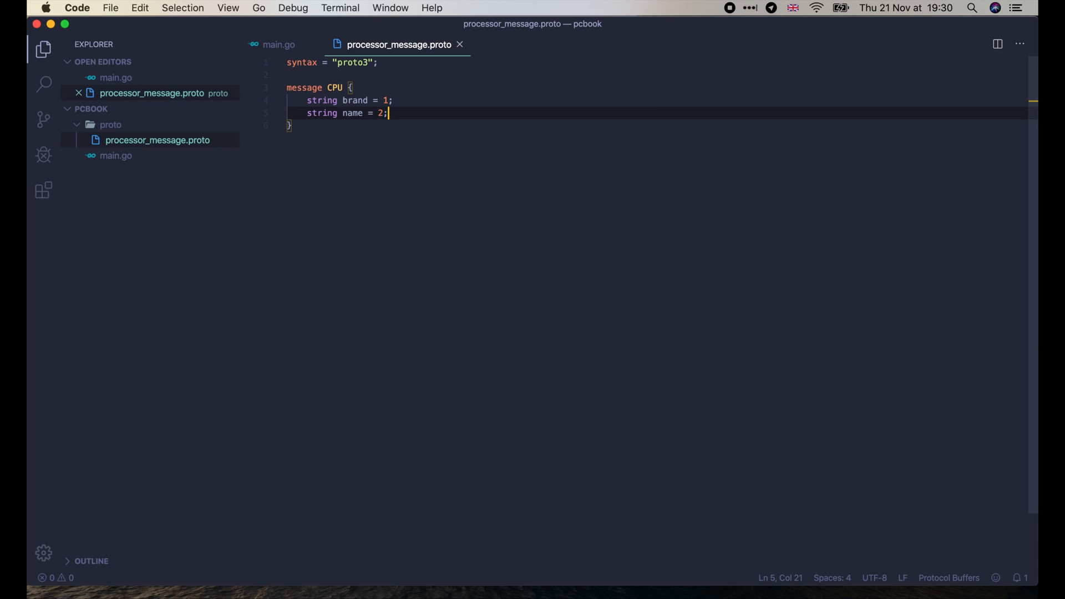
Step: Try a // Brand of line comment and a /* Name */ block comment on the fields
type("//")
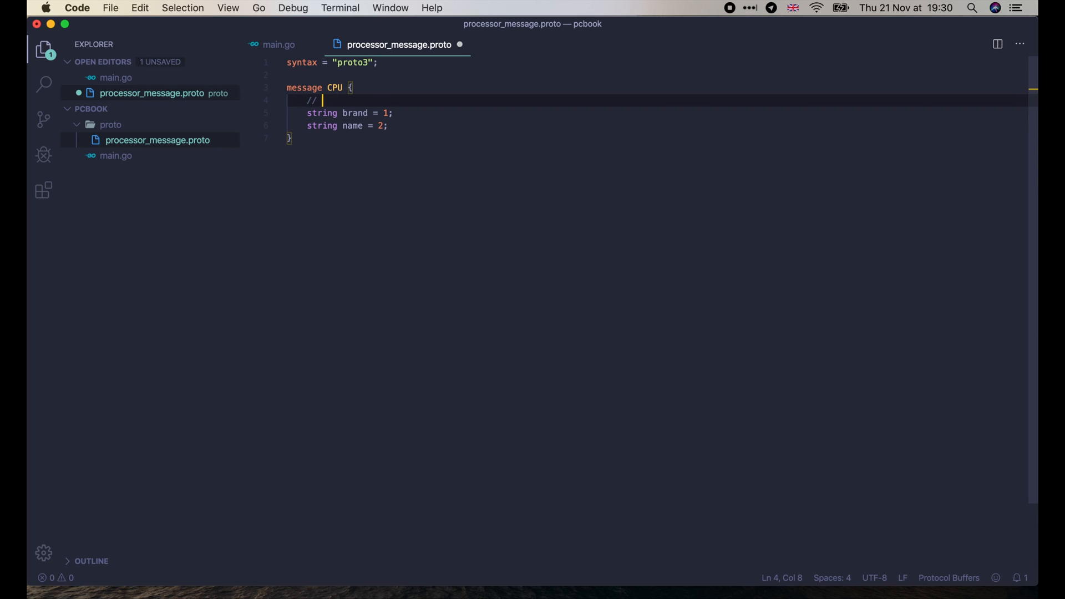
type("Brand of the CPU")
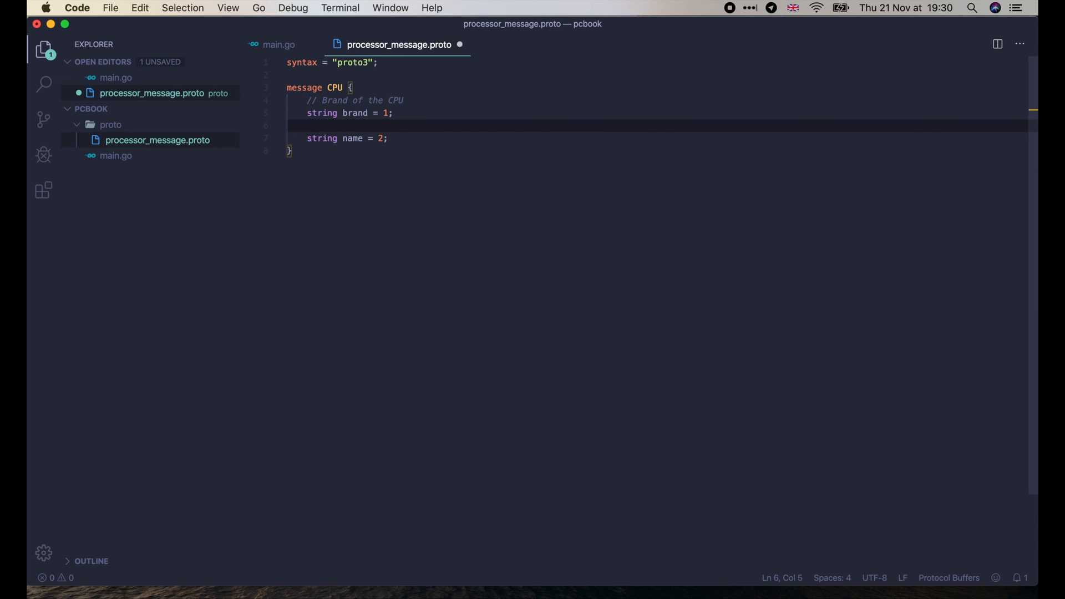
type("/*")
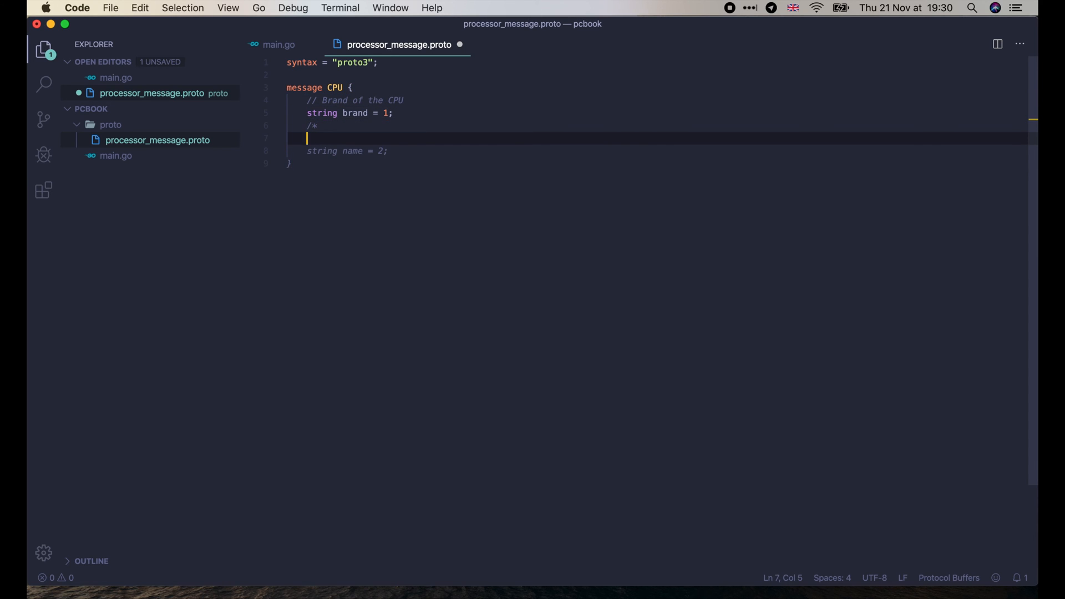
type("* Name of the CPU")
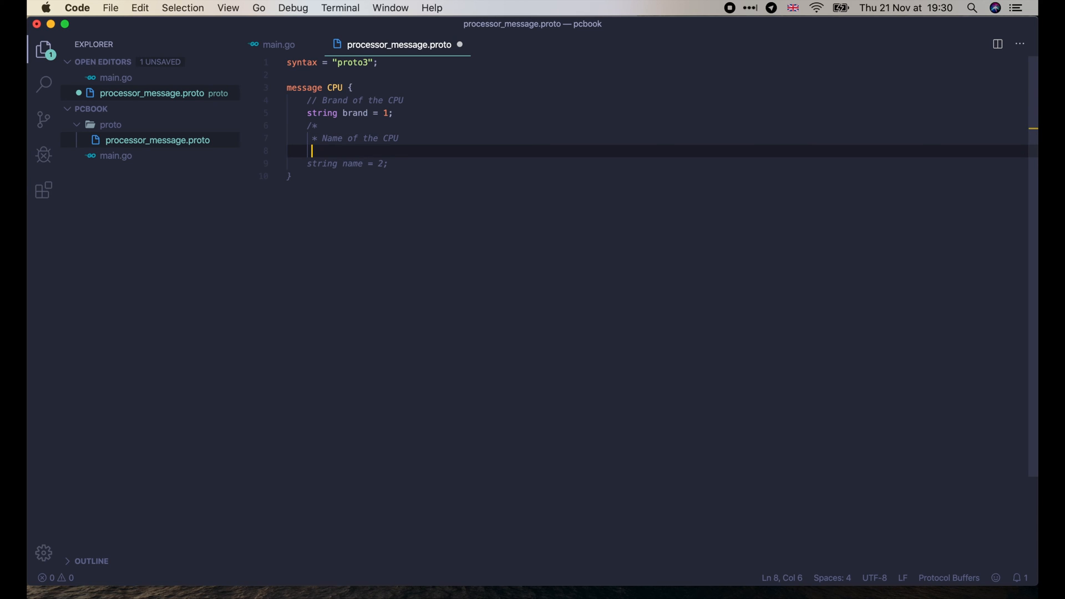
type("* /")
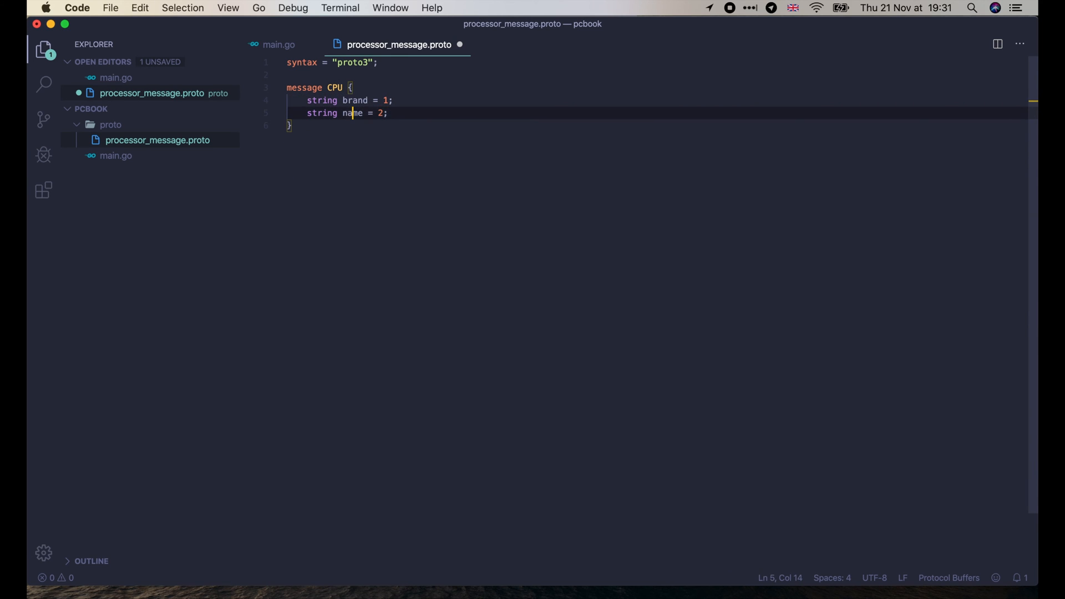
Step: Add uint32 number_cores = 3, number_threads and double min_ghz, max_ghz fields to CPU and save
key("Enter")
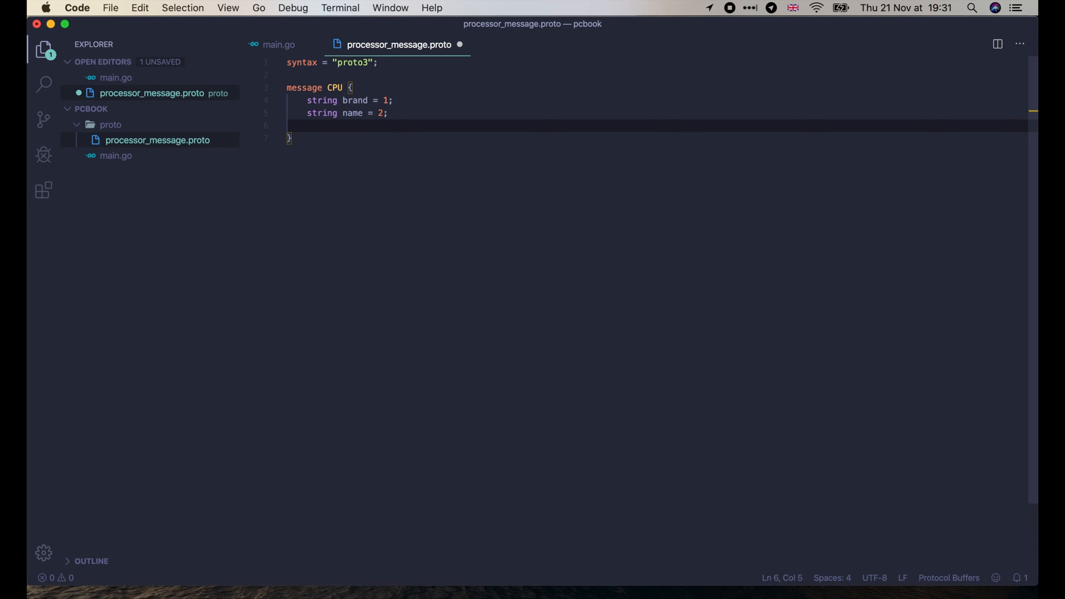
left_click(306, 125)
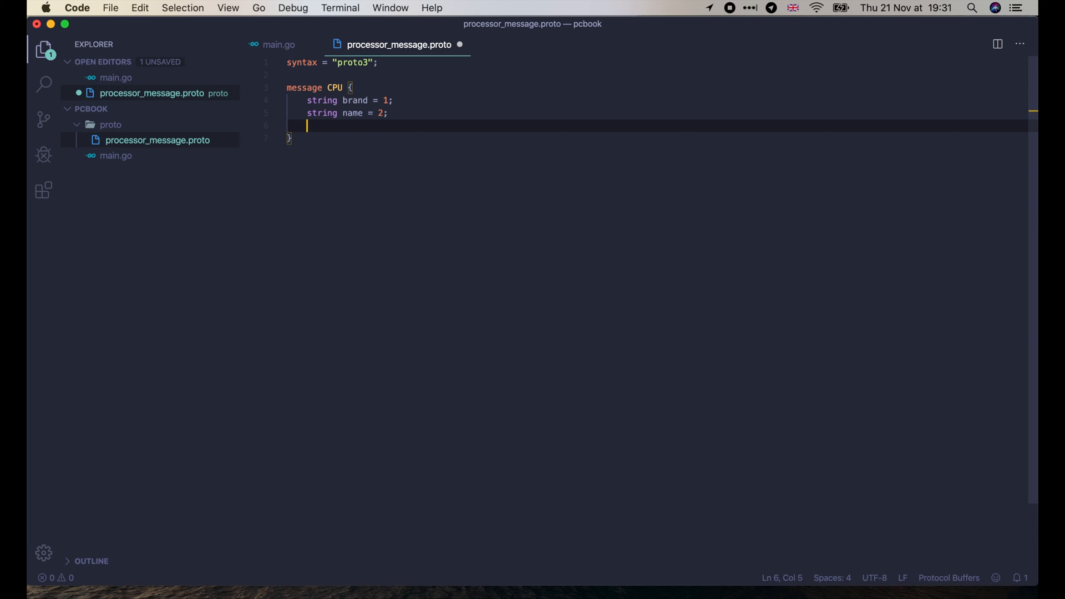
type("uint32 numb")
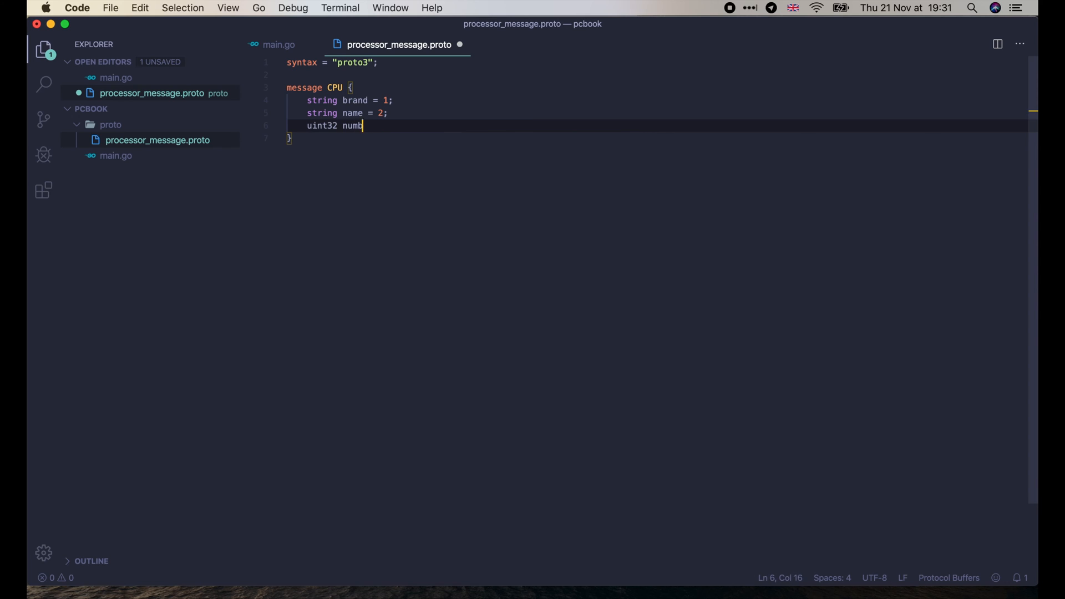
type("er_cores = 3;")
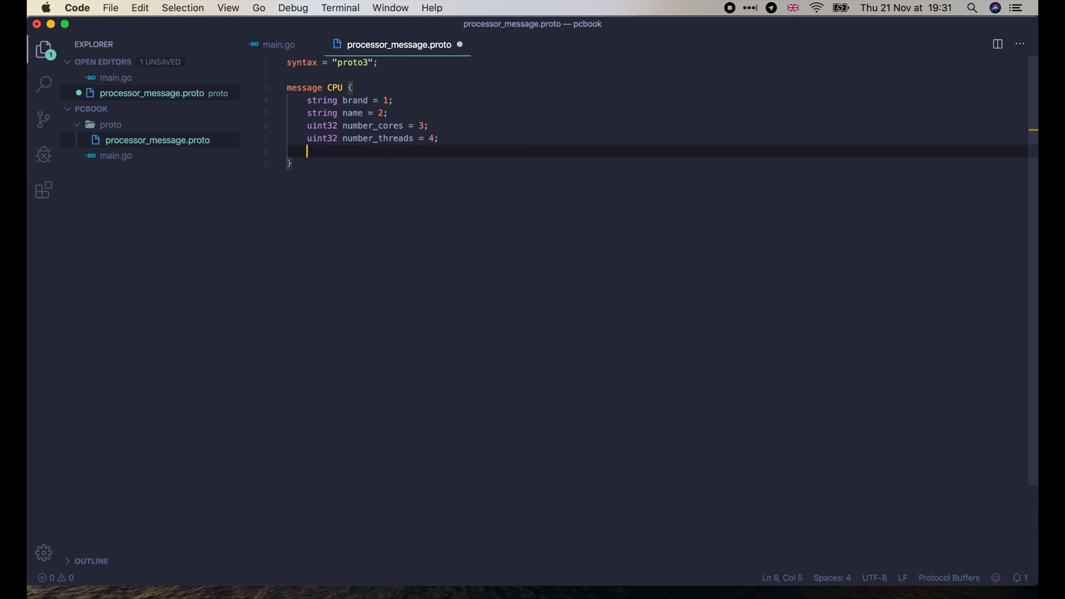
type("float min_ghz = 5;")
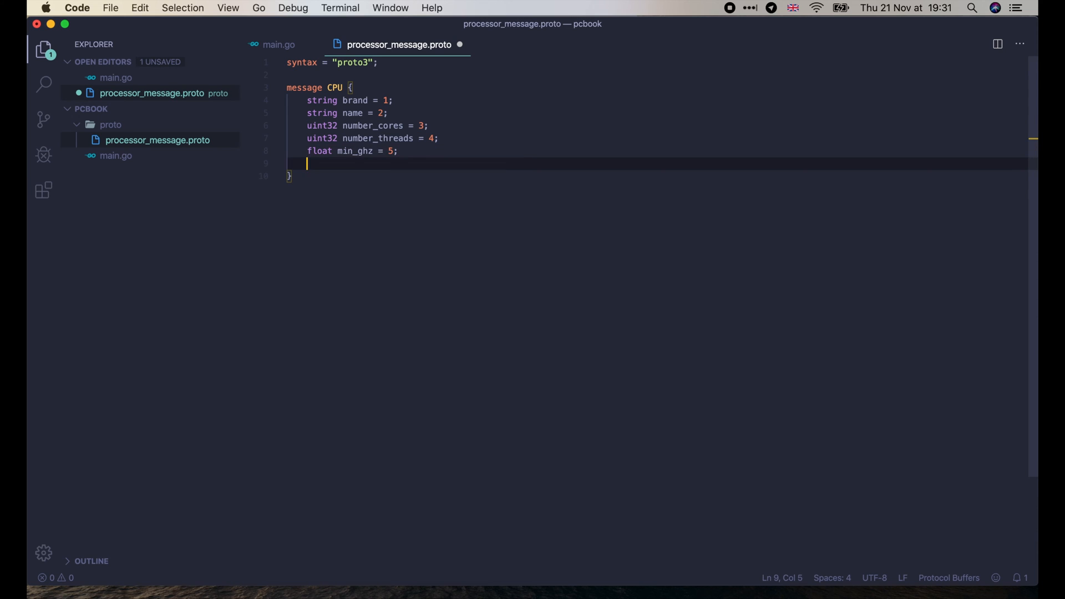
type("double max_ghz = 6;")
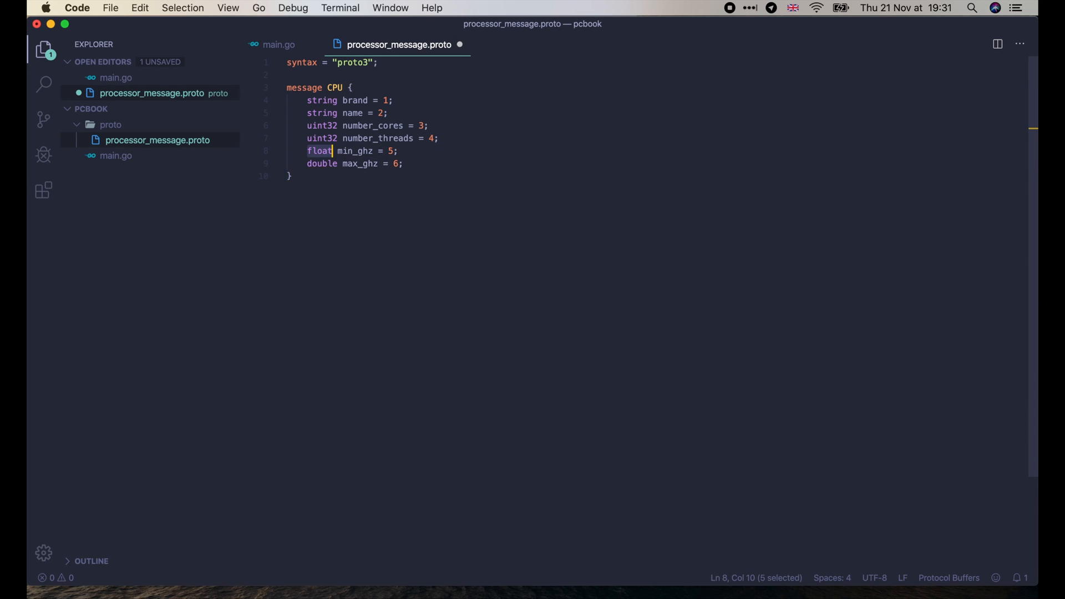
type("double")
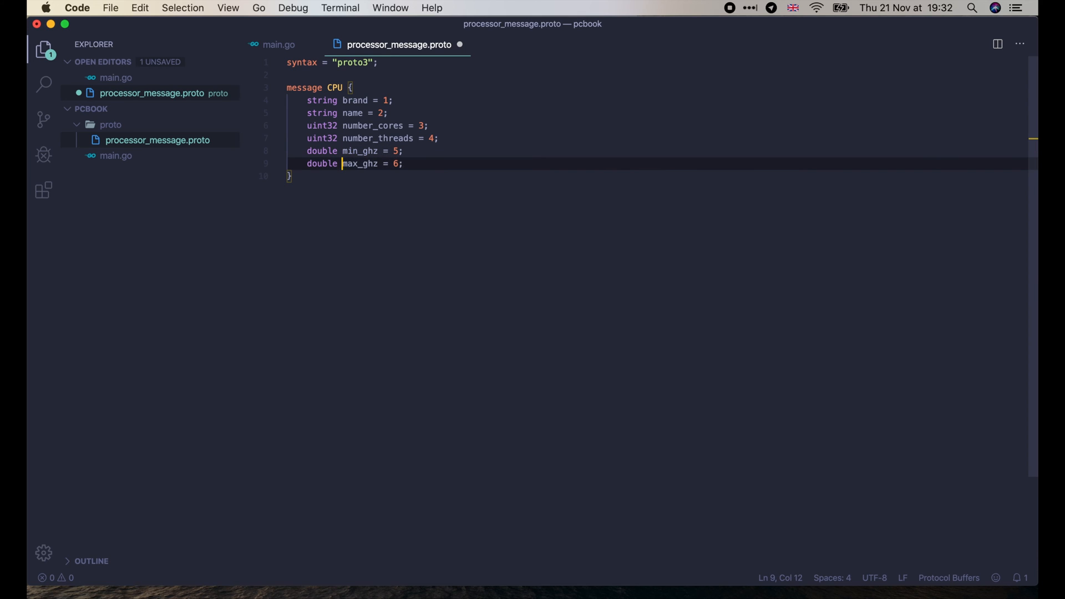
key("End")
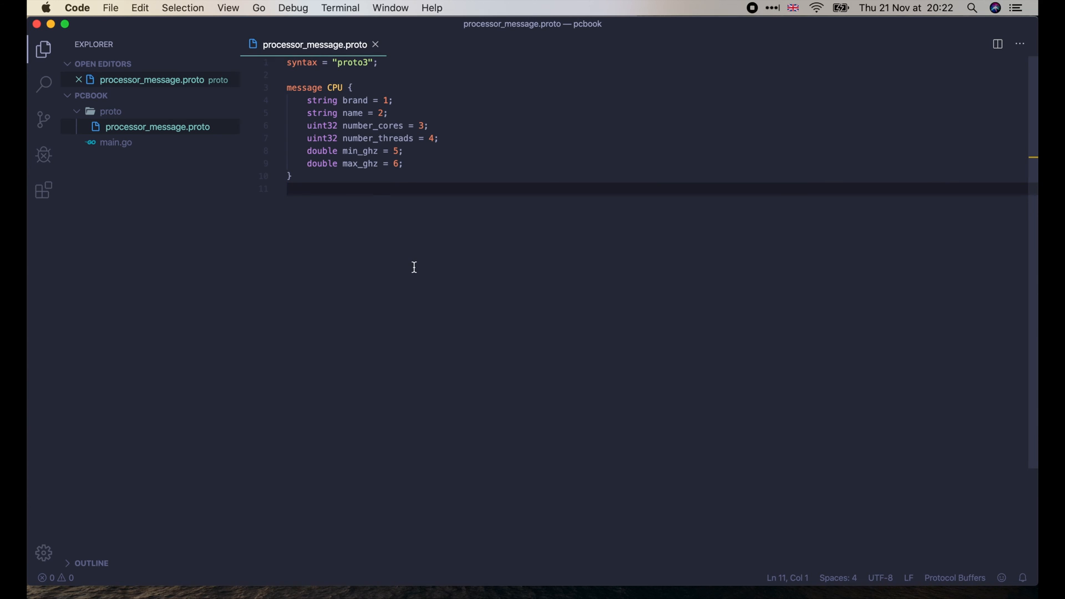
Step: Launch Firefox and open the Homebrew brew.sh site from the homebrew search results
type("firefox")
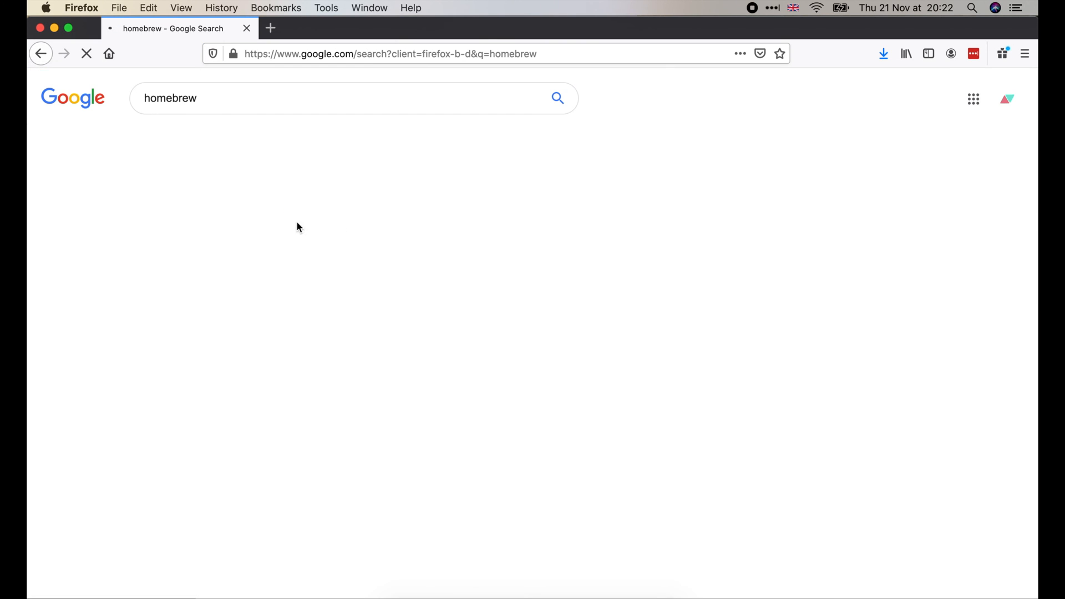
left_click(177, 197)
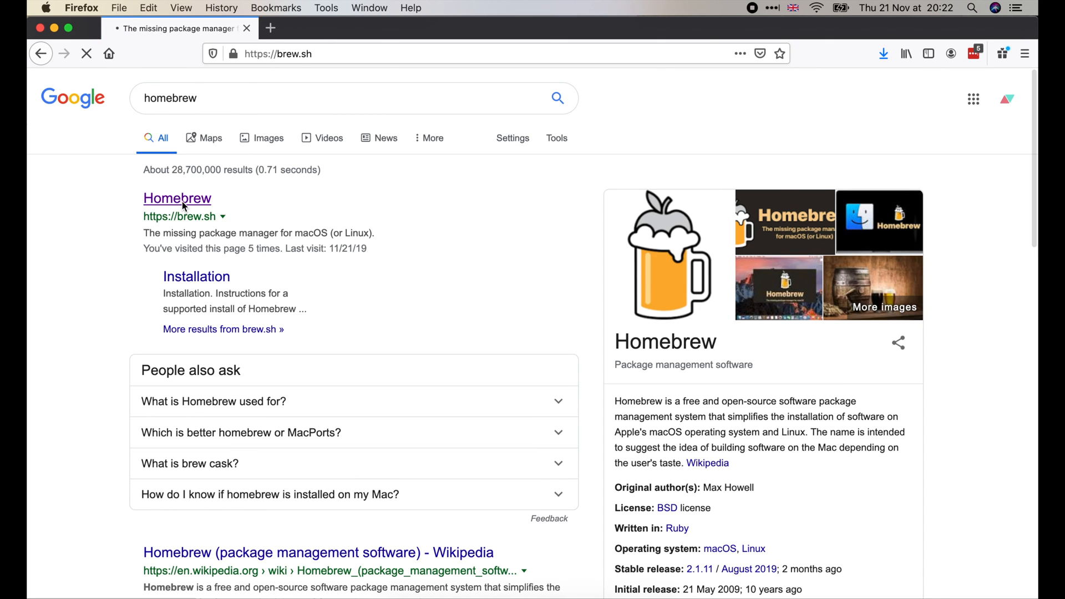
left_click(176, 197)
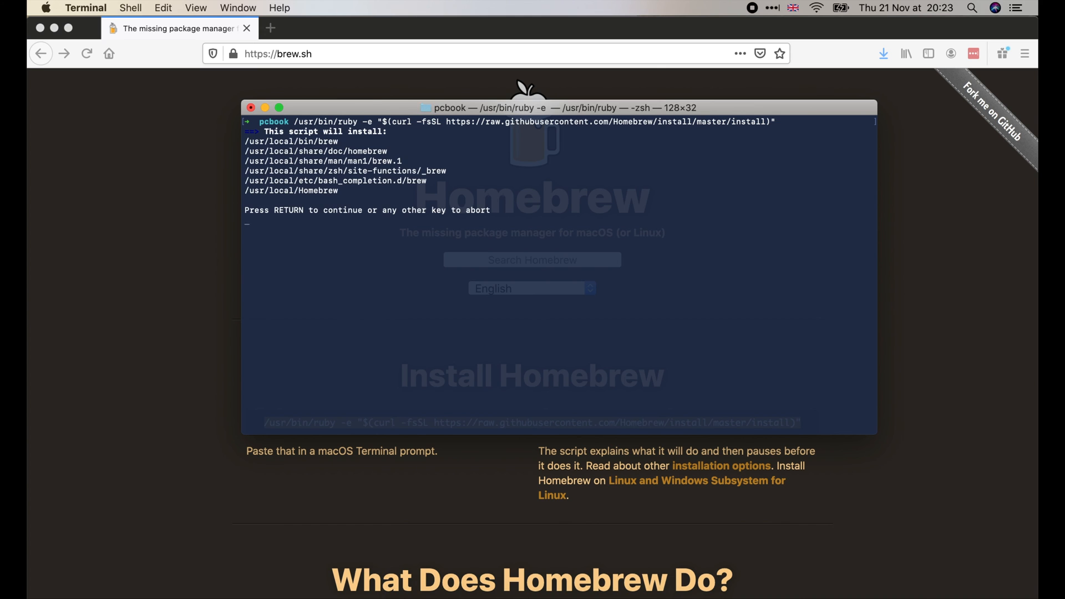
Step: Abort the Homebrew install script and run brew install protobuf
key("Return")
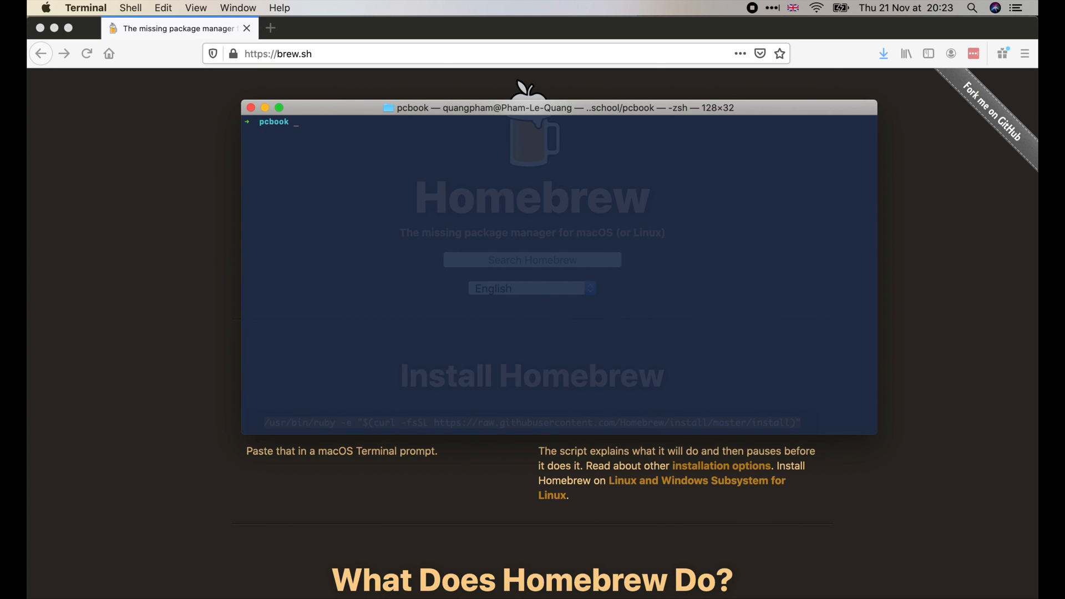
type("brew install protobuf")
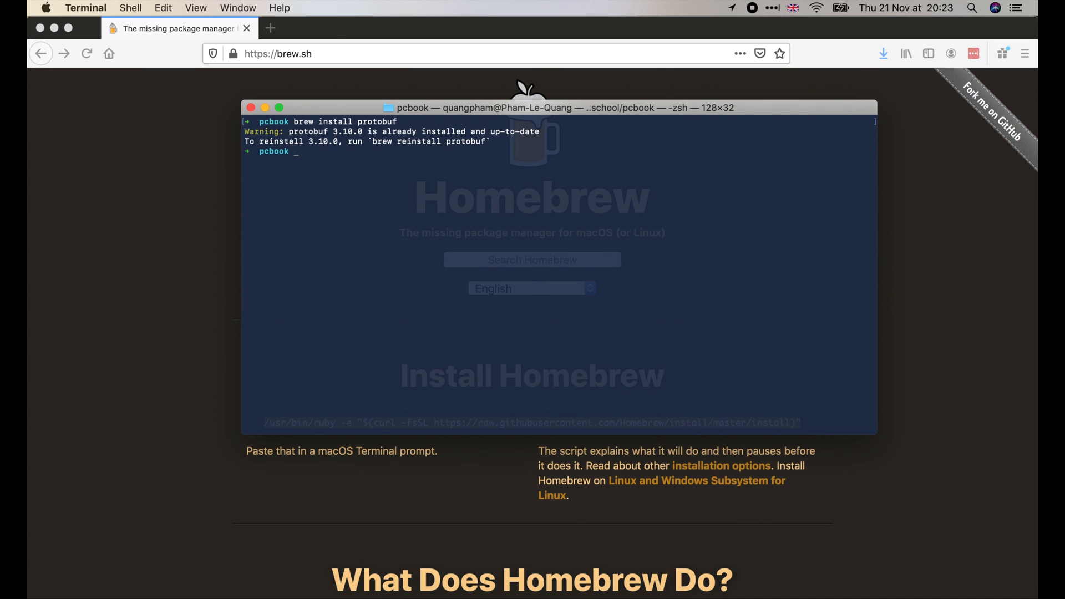
type("protoc")
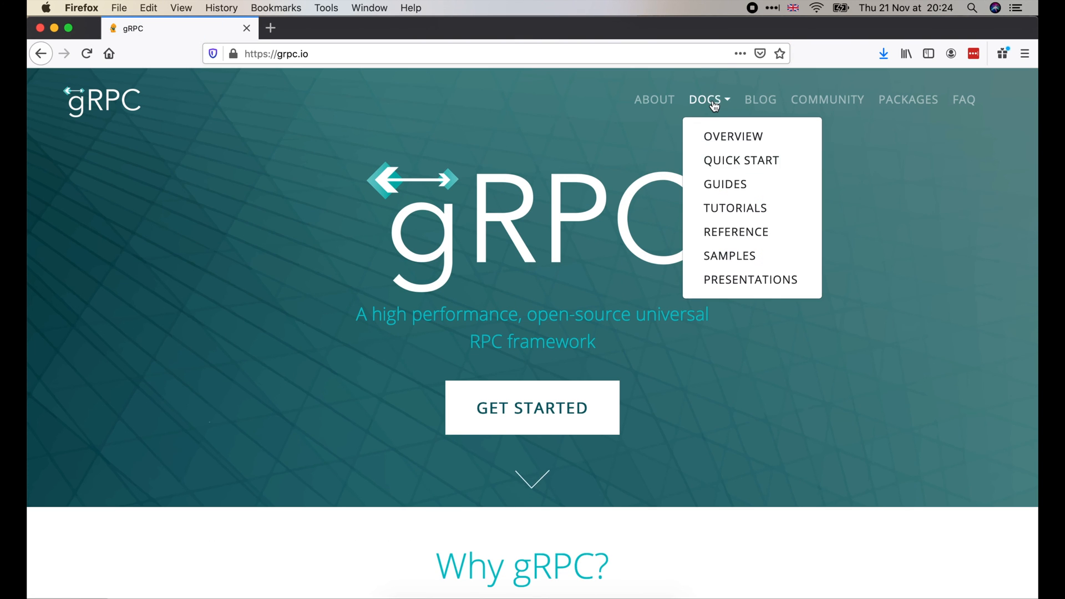
Step: Open the gRPC Go Quick Start guide at the Protocol Buffers v3 install section
left_click(741, 160)
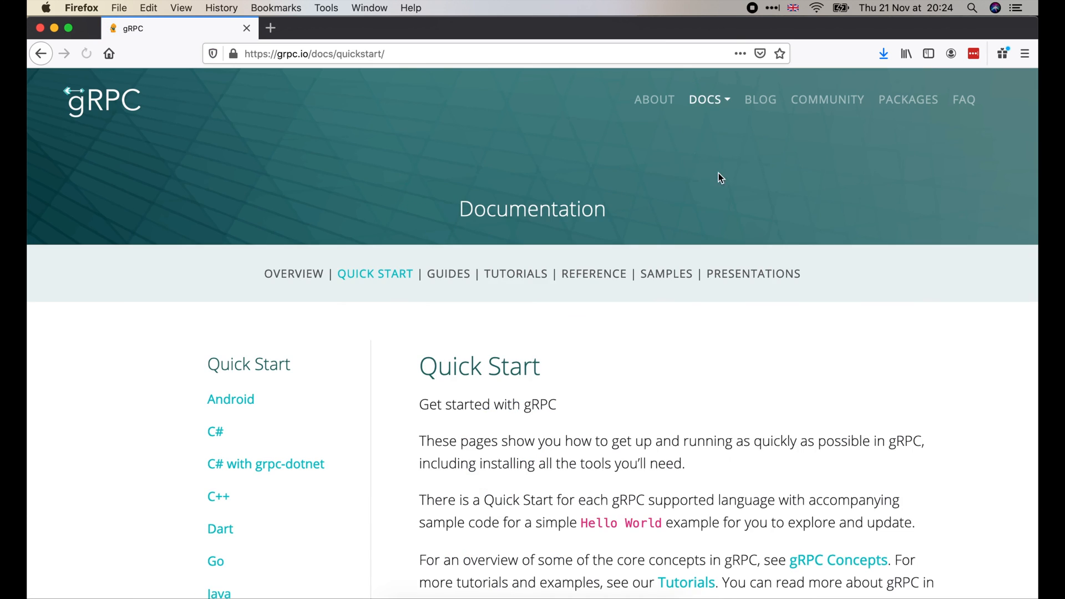
left_click(215, 561)
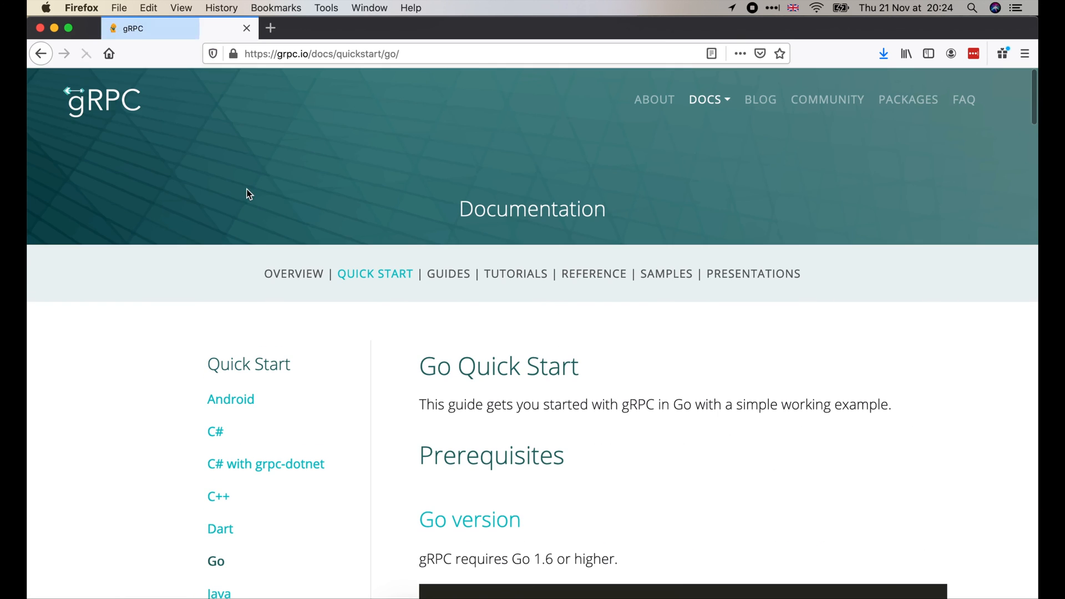
scroll("down", 3)
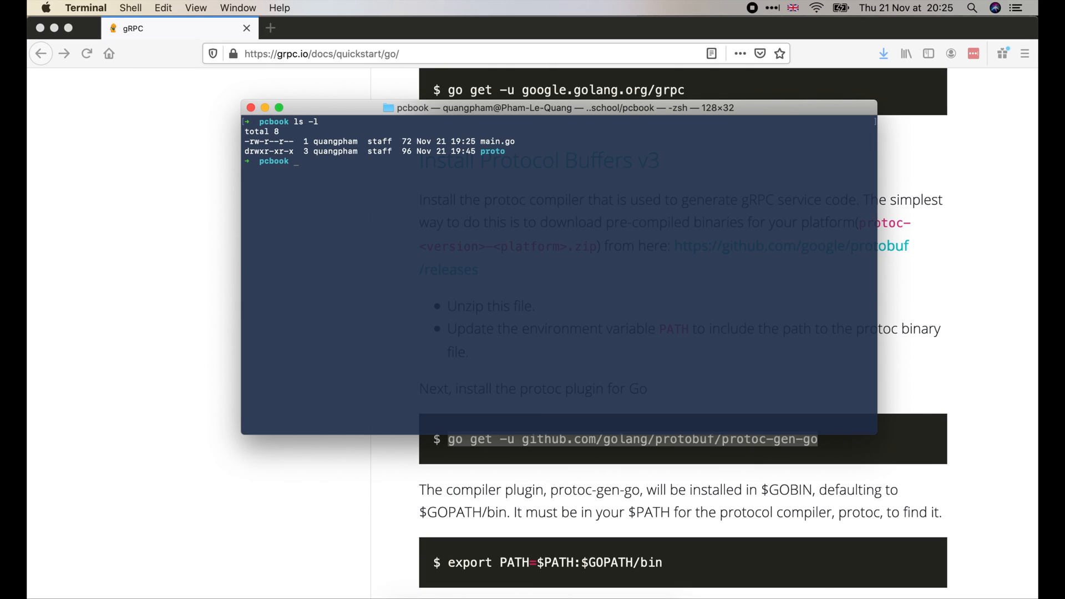
Step: Make a pb directory in pcbook and list the folder contents with ls -l
type("mkd")
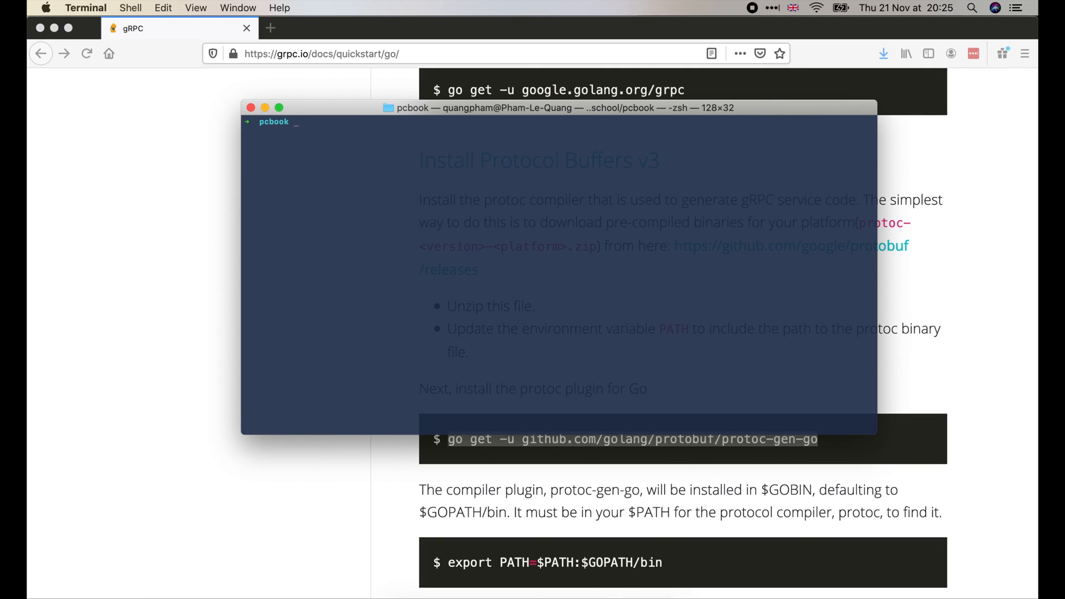
type("ls -l")
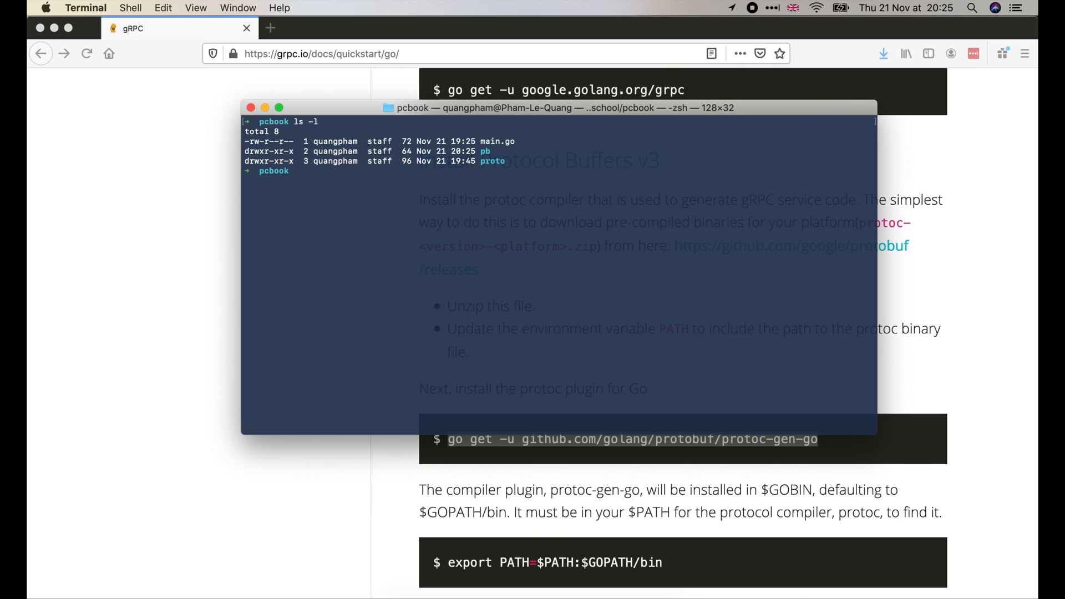
Step: Enter protoc --proto_path=proto proto/*.proto --go_out=plugins=grpc:pb to generate Go gRPC code
type("protoc")
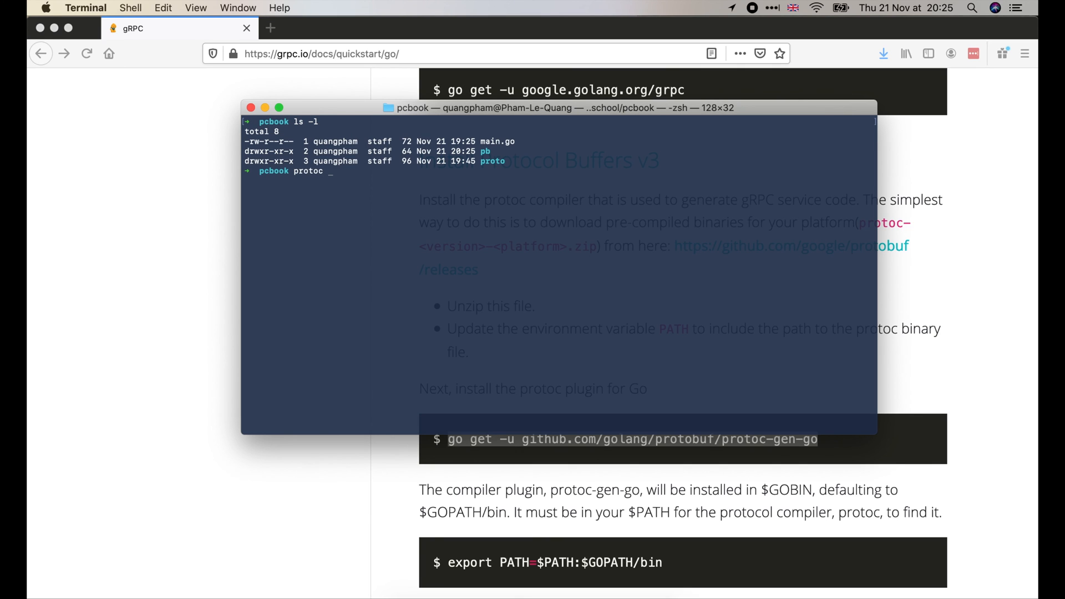
type("--proto_path=")
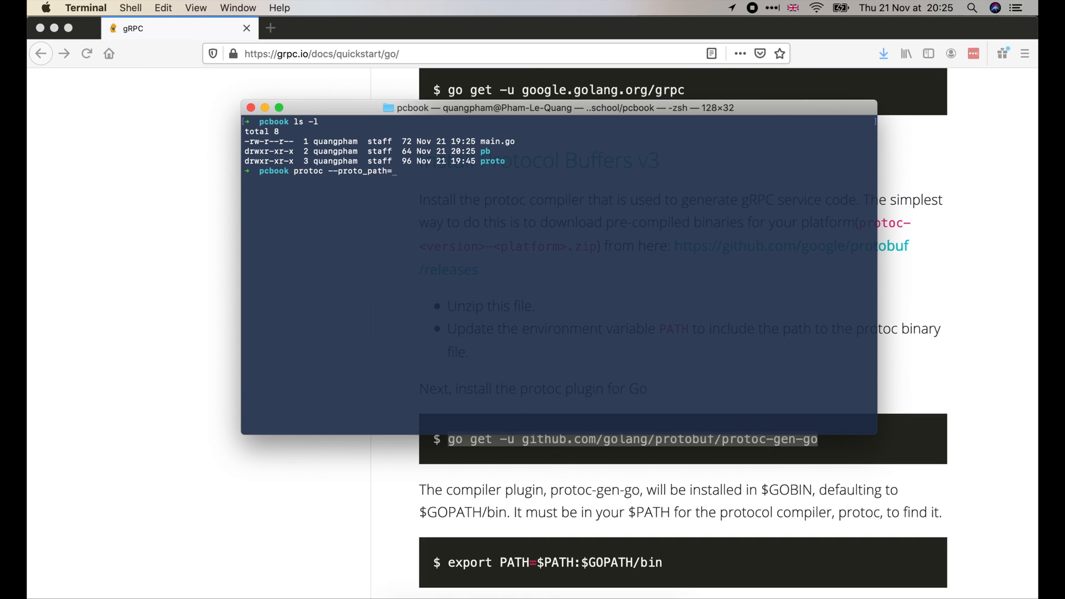
type("proto pro")
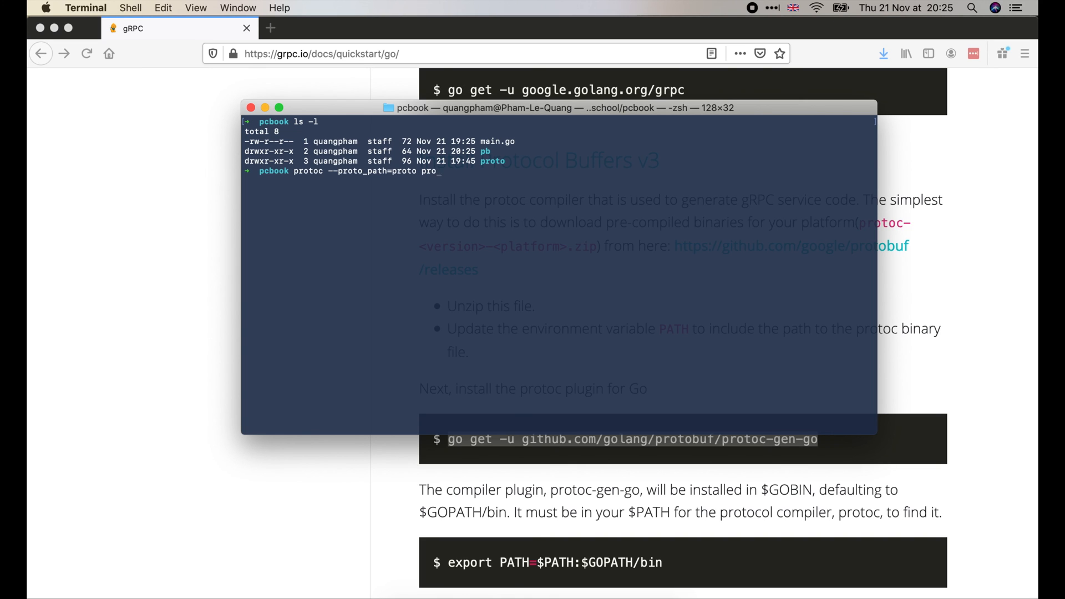
type("/*.proto")
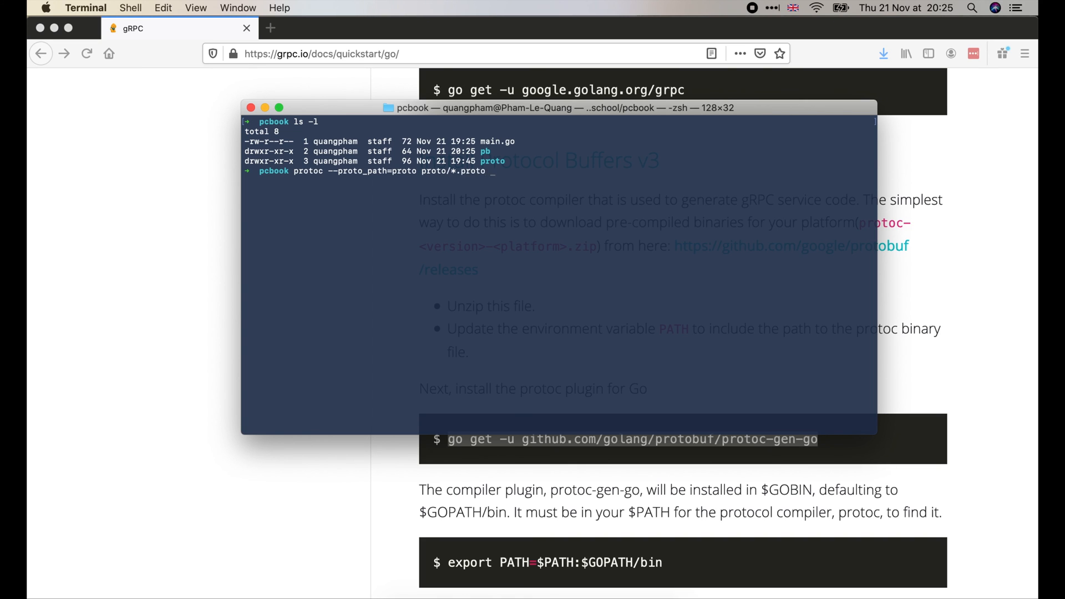
type("--go_")
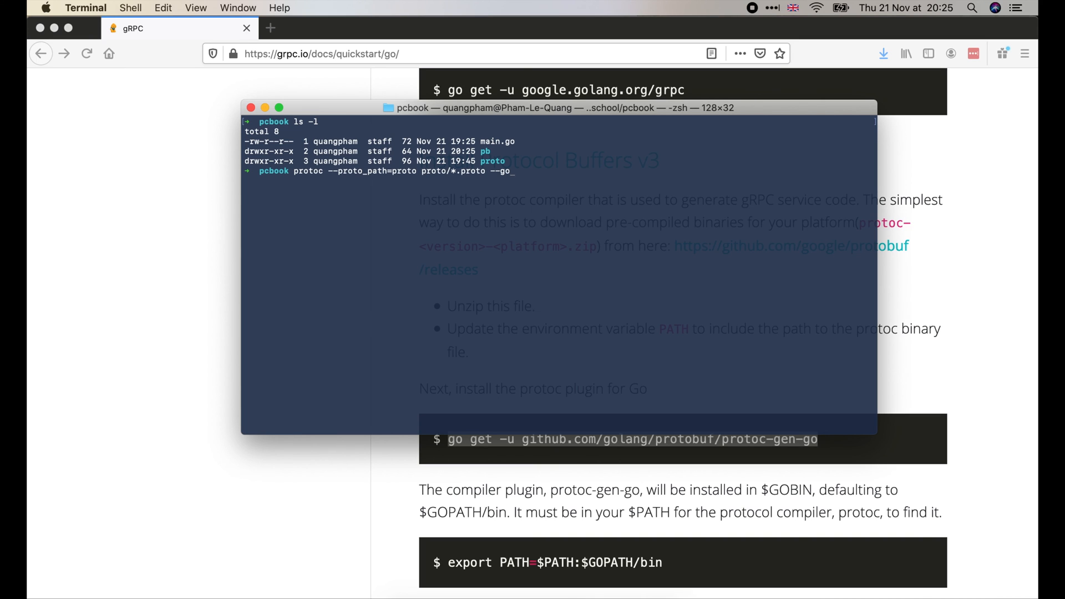
type("out=")
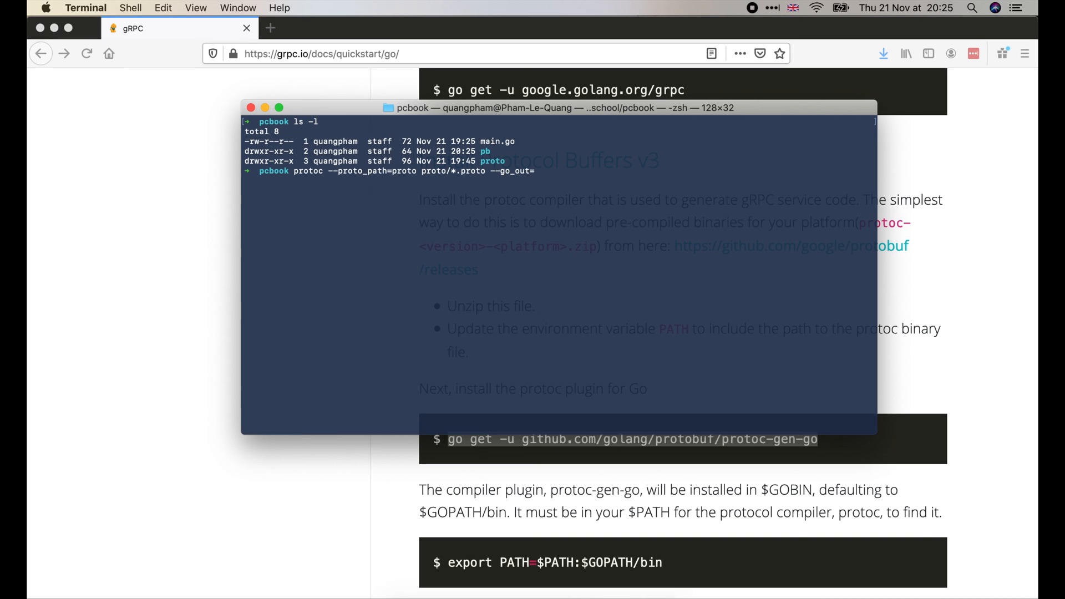
type("plugins")
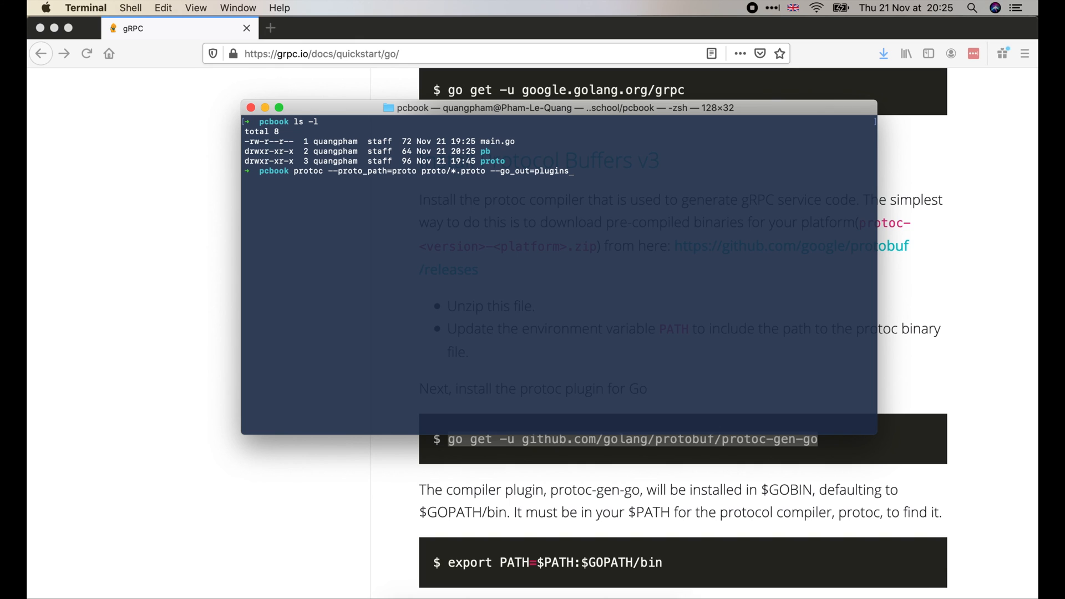
type("gr")
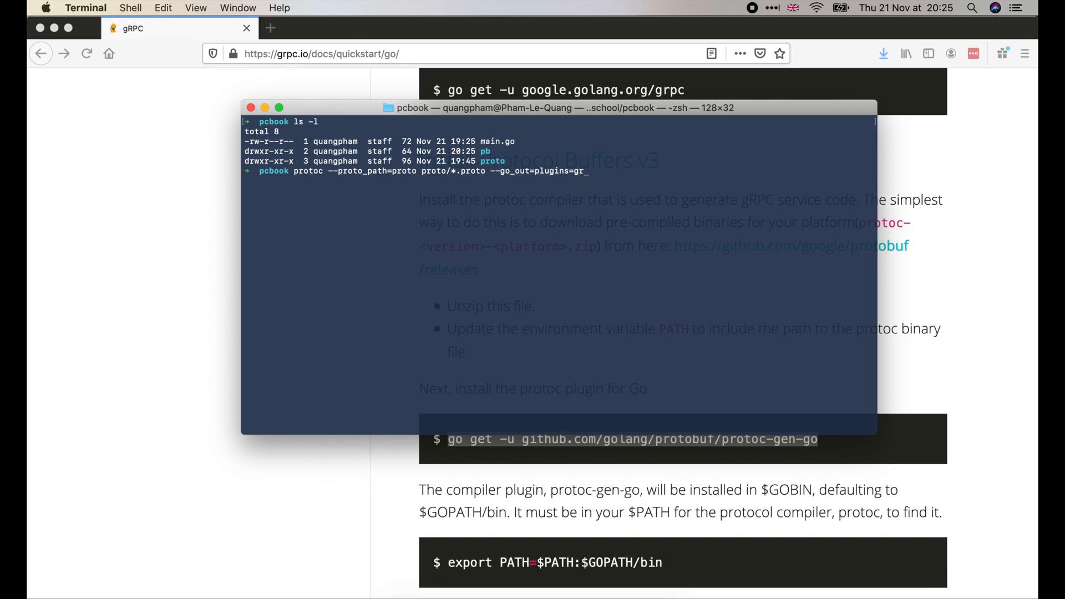
type("pc")
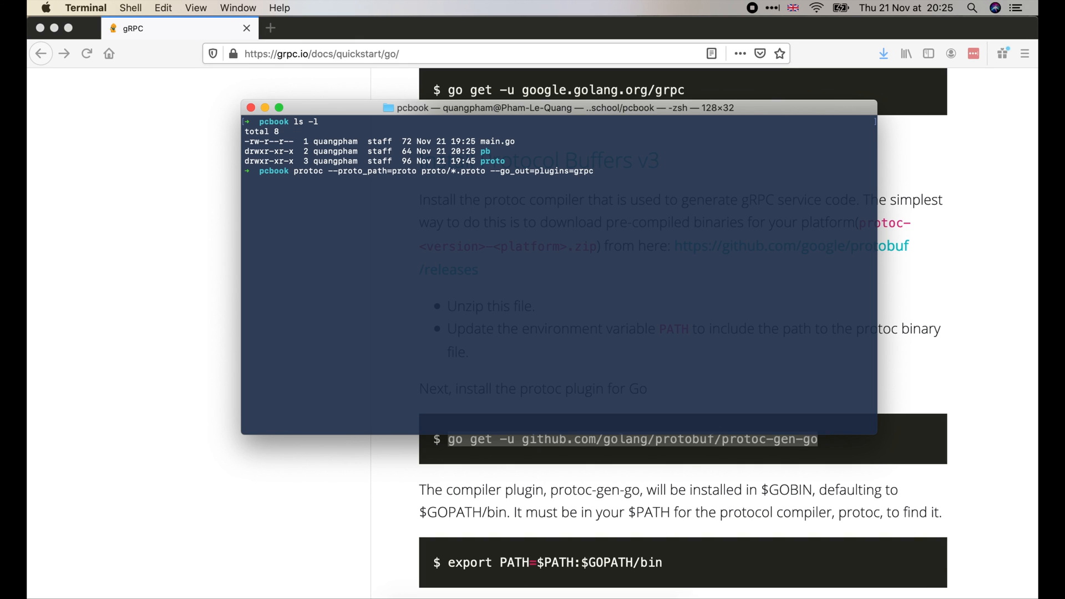
type(":pb")
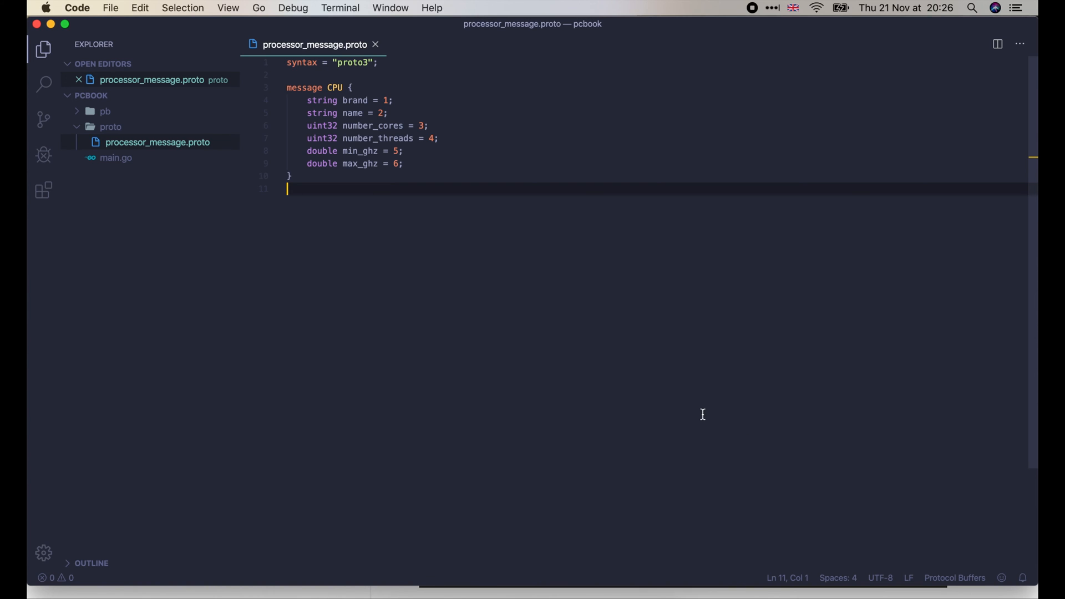
mouse_move(129, 114)
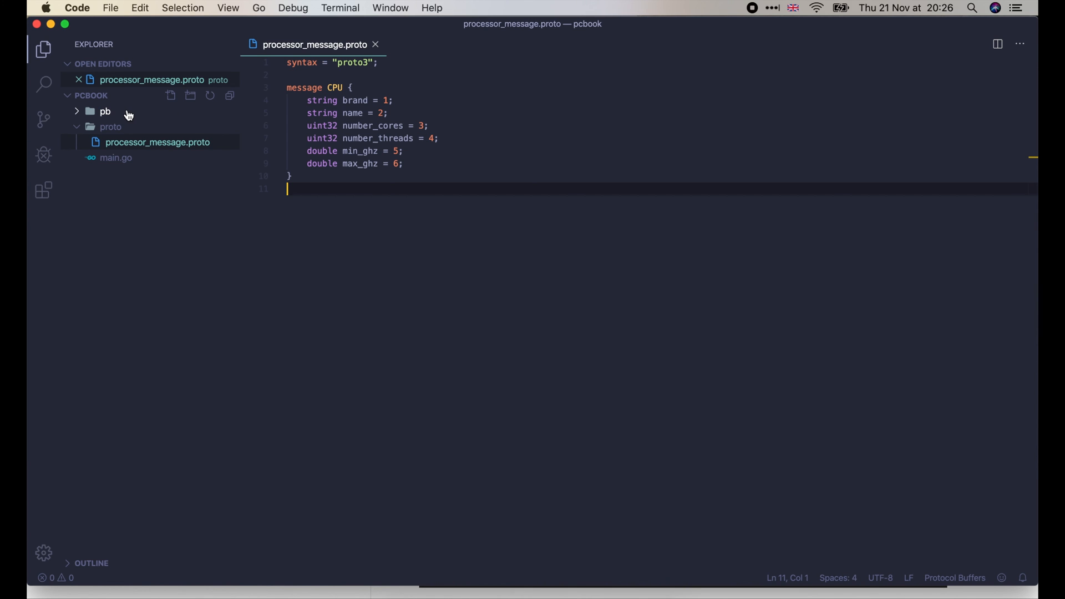
Step: Reveal the pb folder contents and load the generated processor_message.pb.go in the editor
left_click(104, 111)
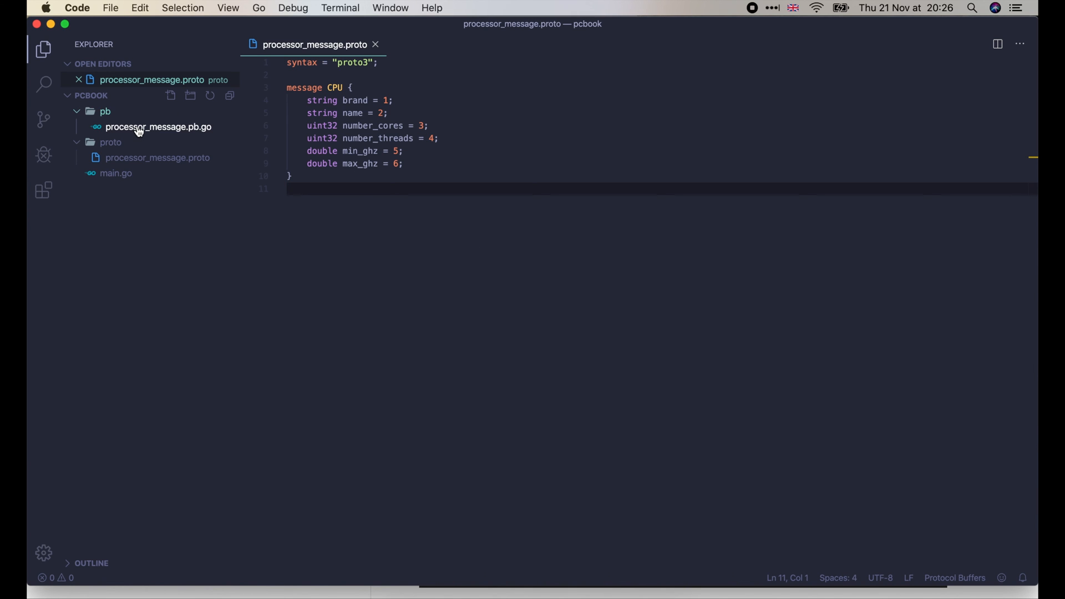
left_click(159, 126)
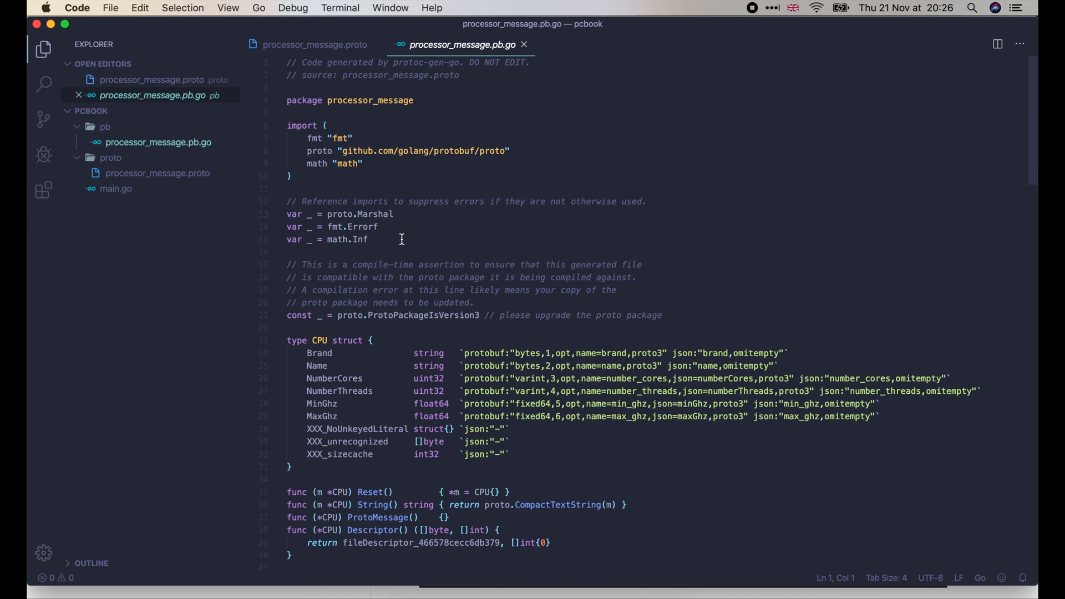
Step: Scroll through the generated CPU struct, its getter methods and the embedded file descriptor
scroll("down", 3)
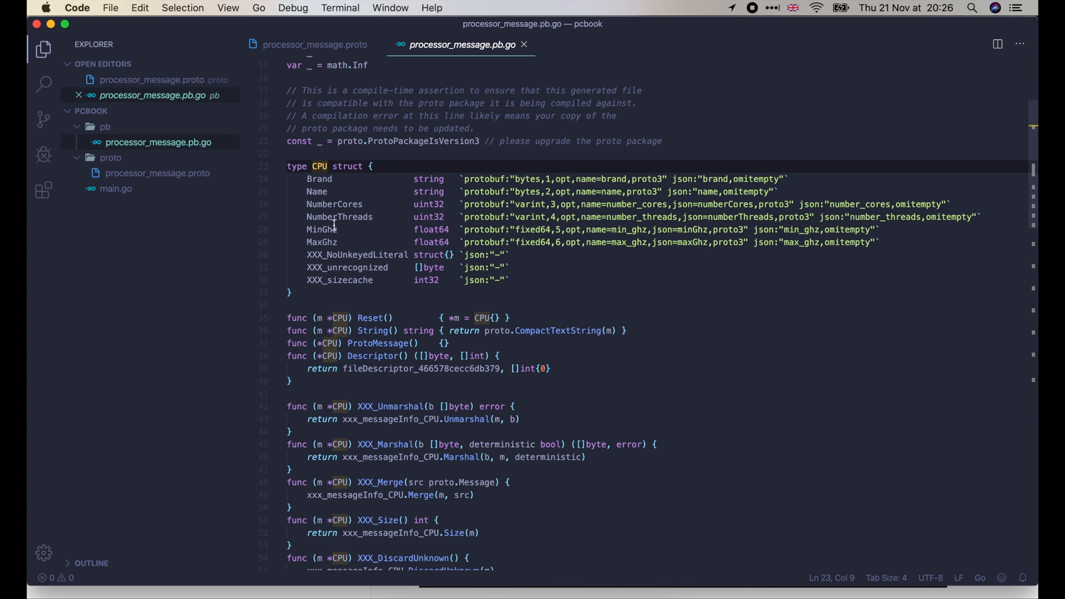
mouse_move(419, 323)
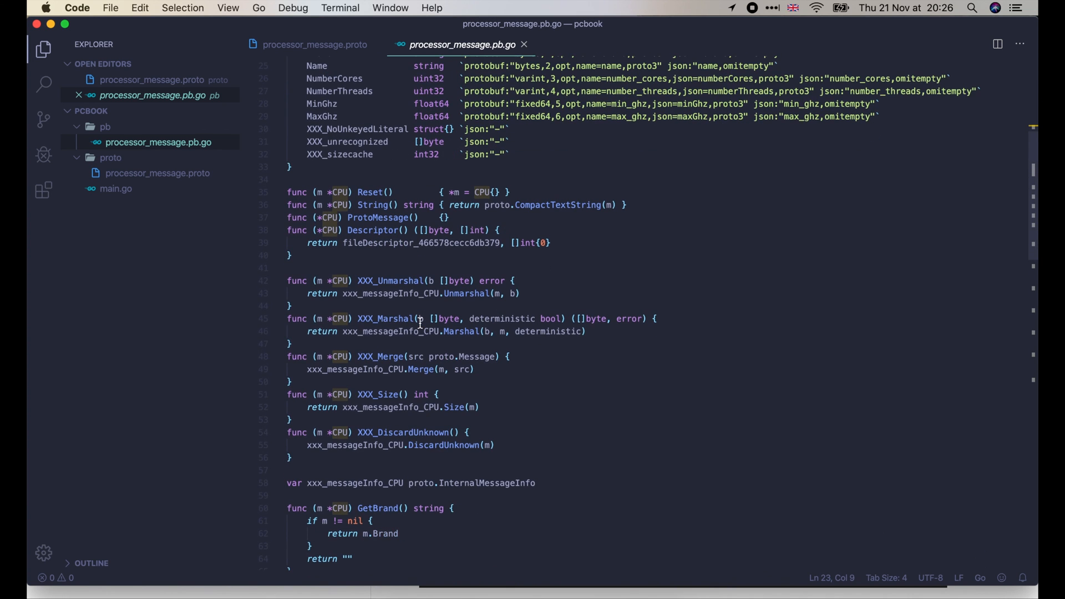
scroll("down", 3)
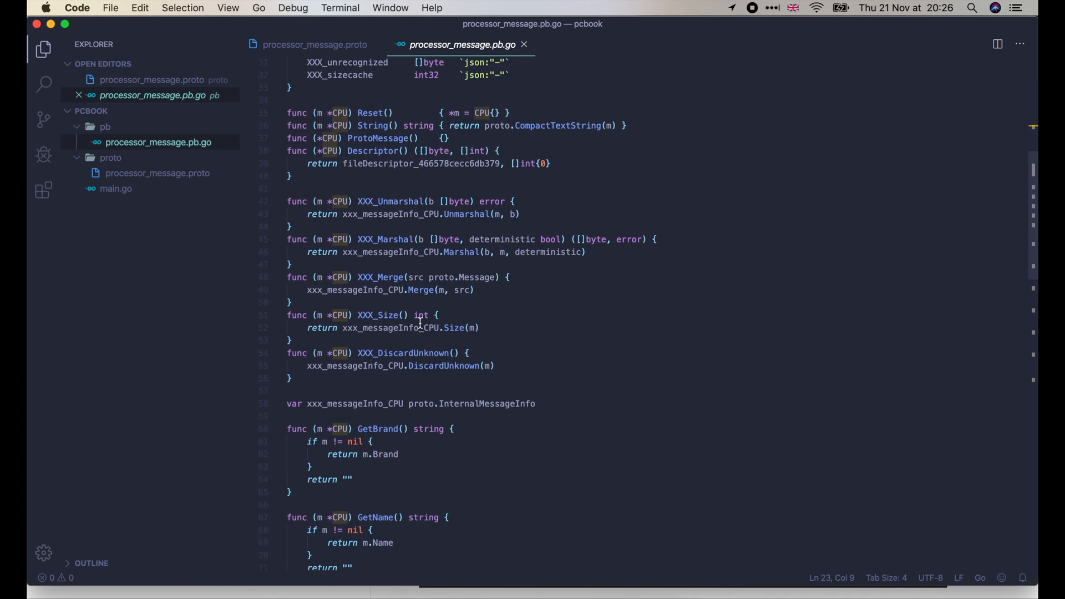
scroll("down", 3)
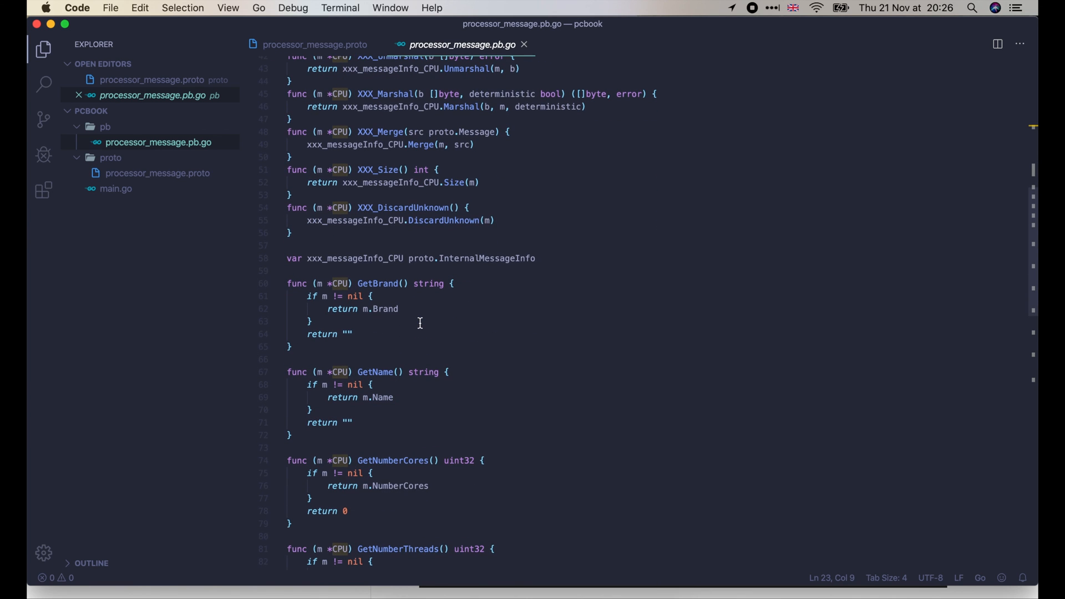
scroll("down", 3)
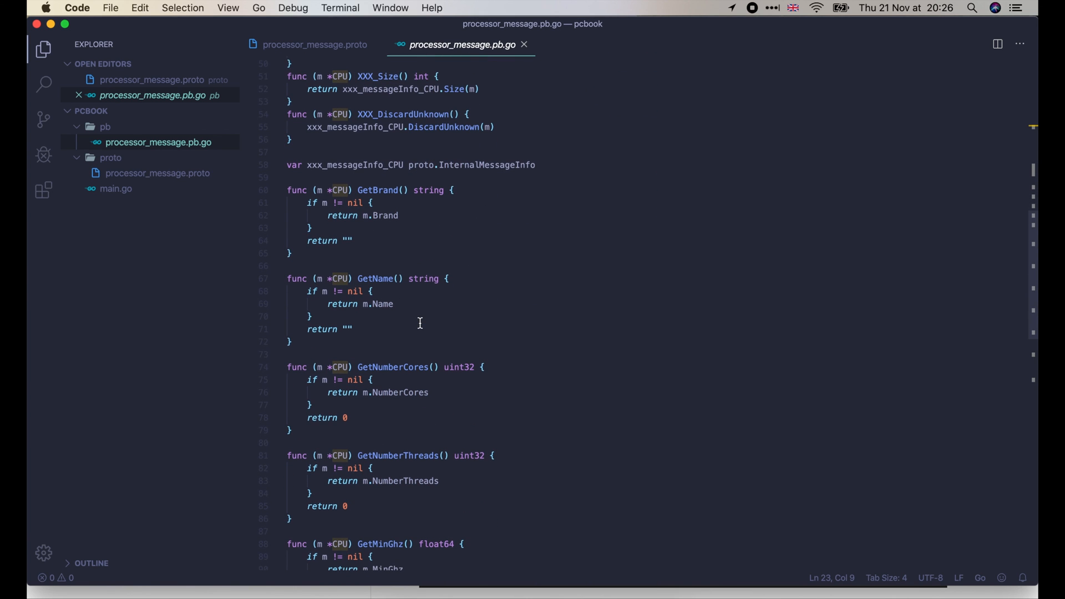
scroll("down", 3)
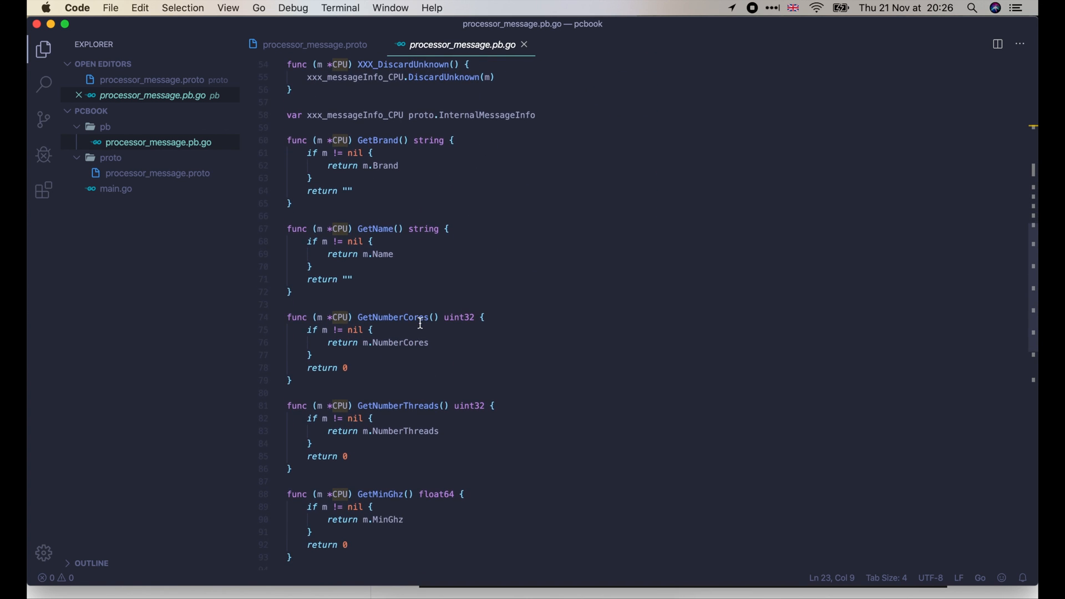
scroll("down", 3)
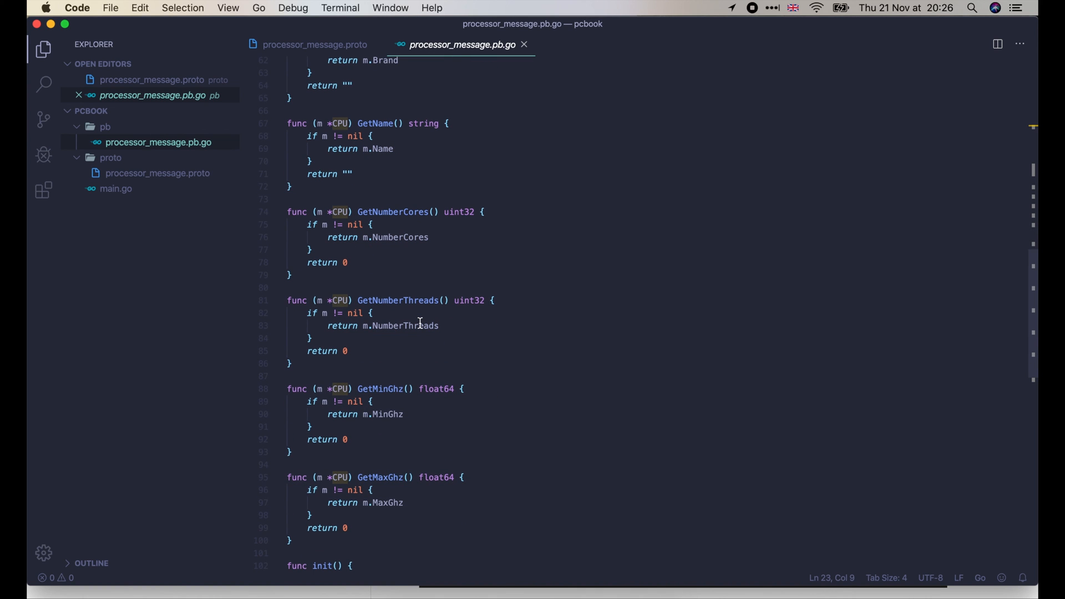
scroll("down", 3)
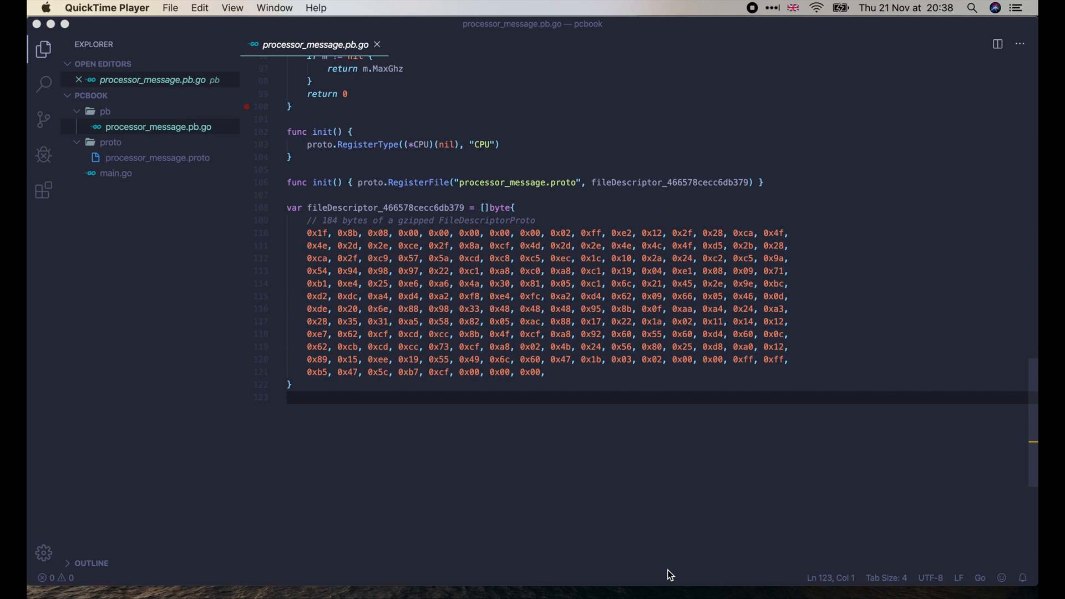
mouse_move(373, 56)
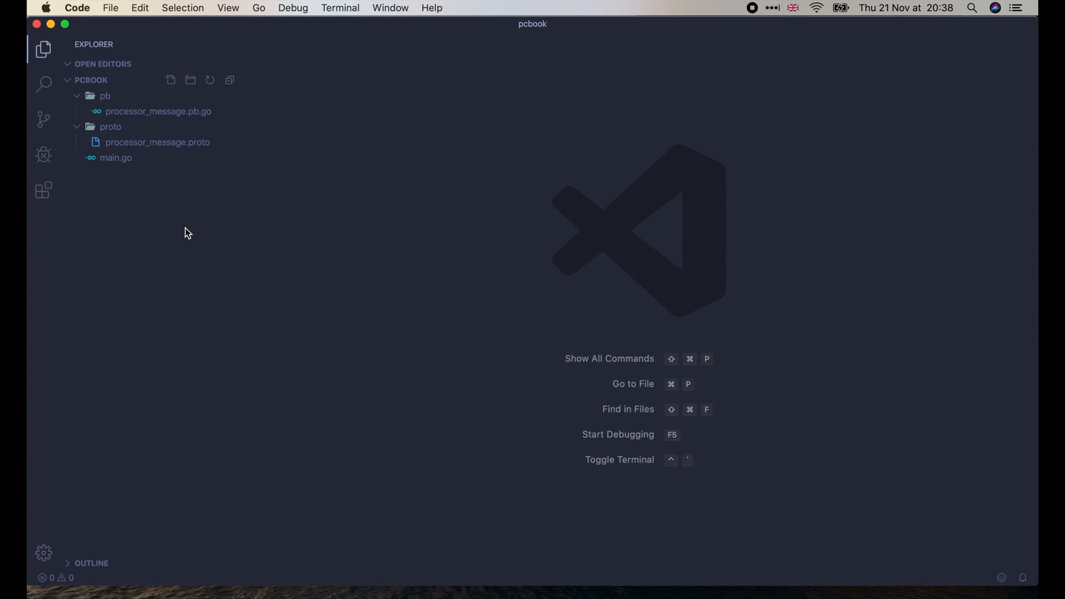
Step: Create a Makefile with a gen target running protoc into the pb folder
type("Makefile")
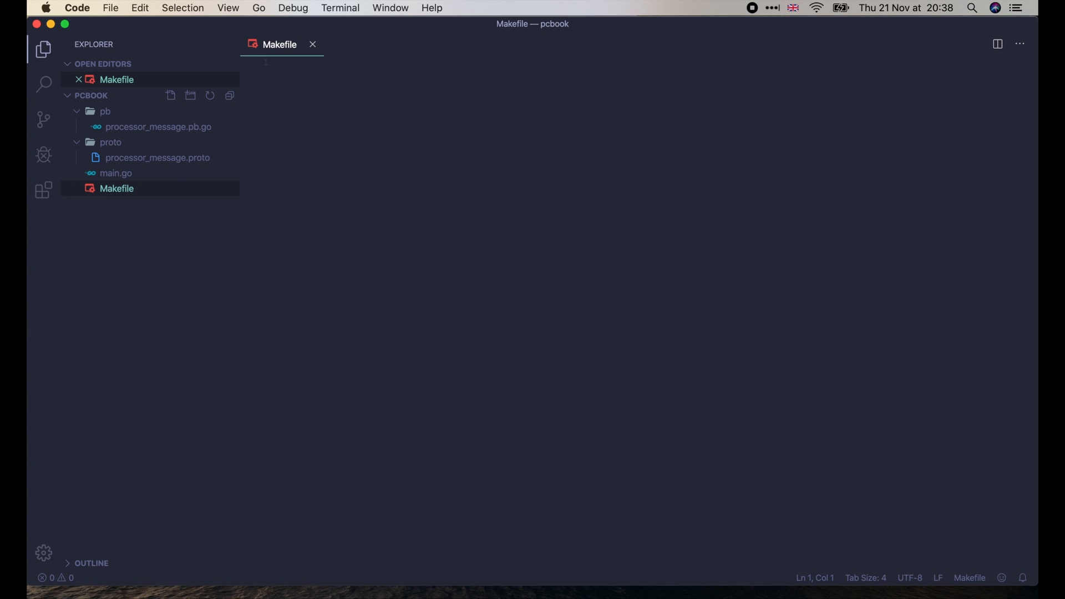
type("gen:")
type("clean:")
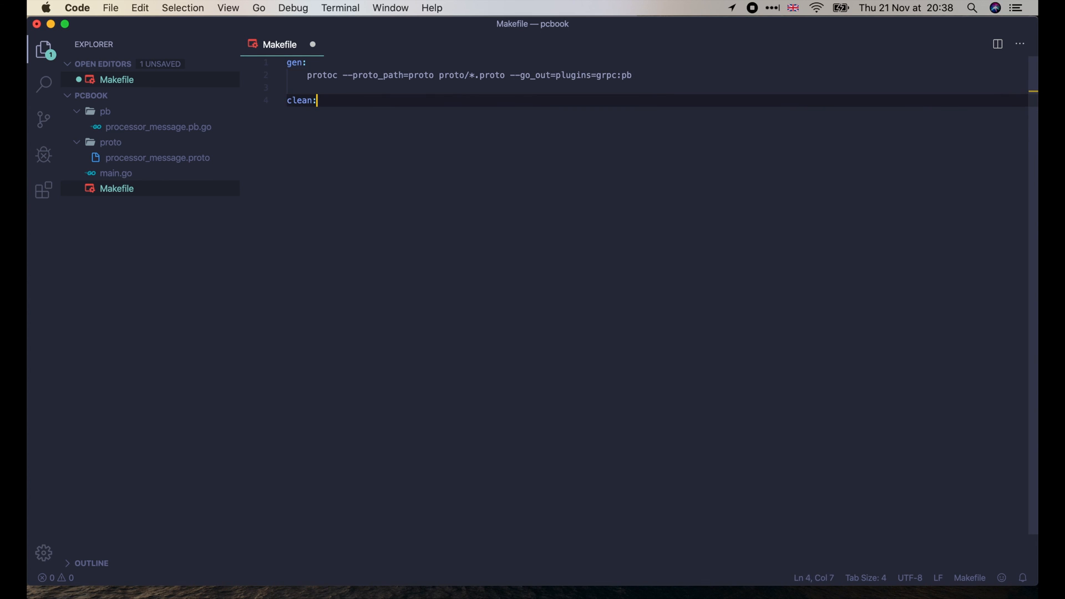
Step: Add a clean target removing pb/*.go and a run target with go run main.go
type("rm p")
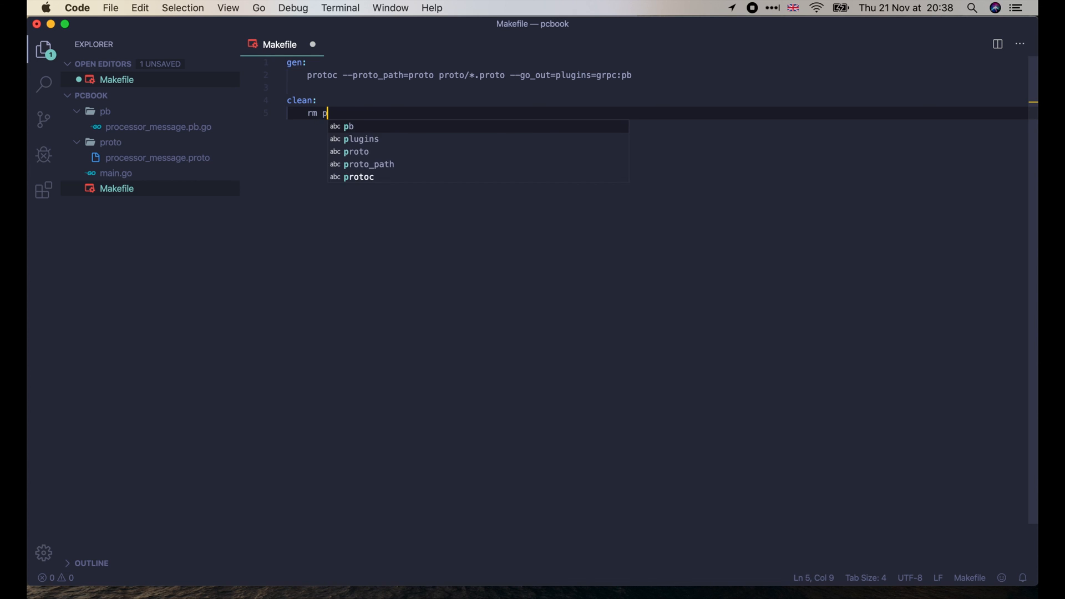
type("b/*.go")
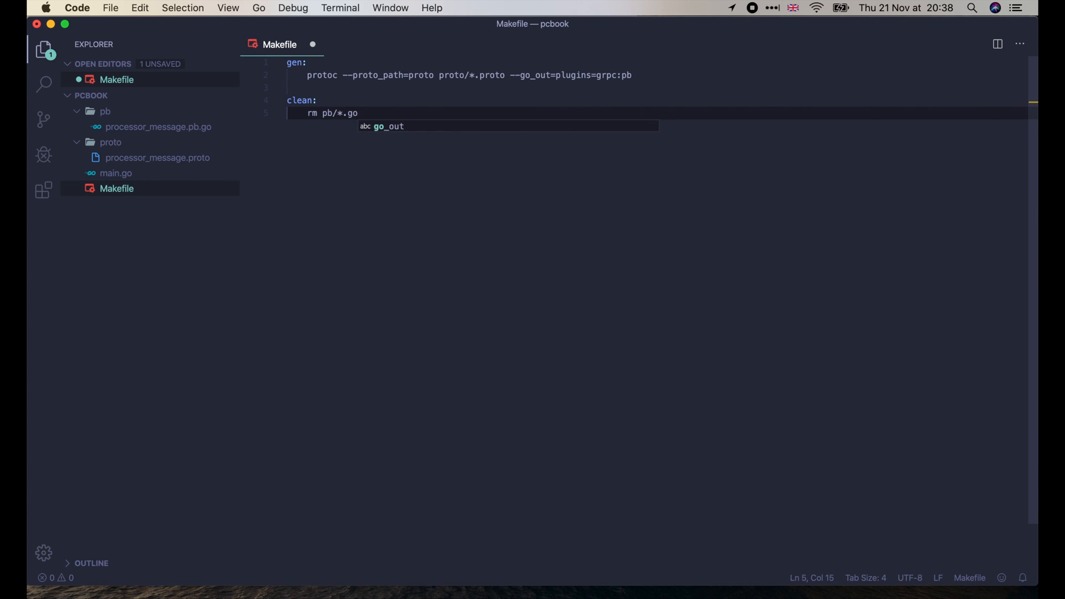
type("r")
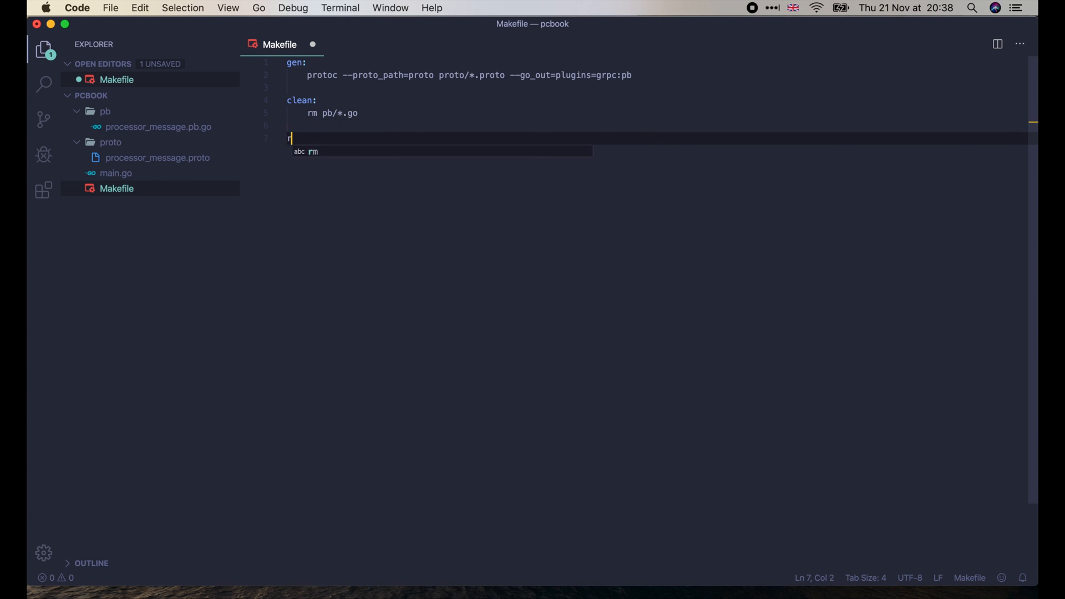
type("un:")
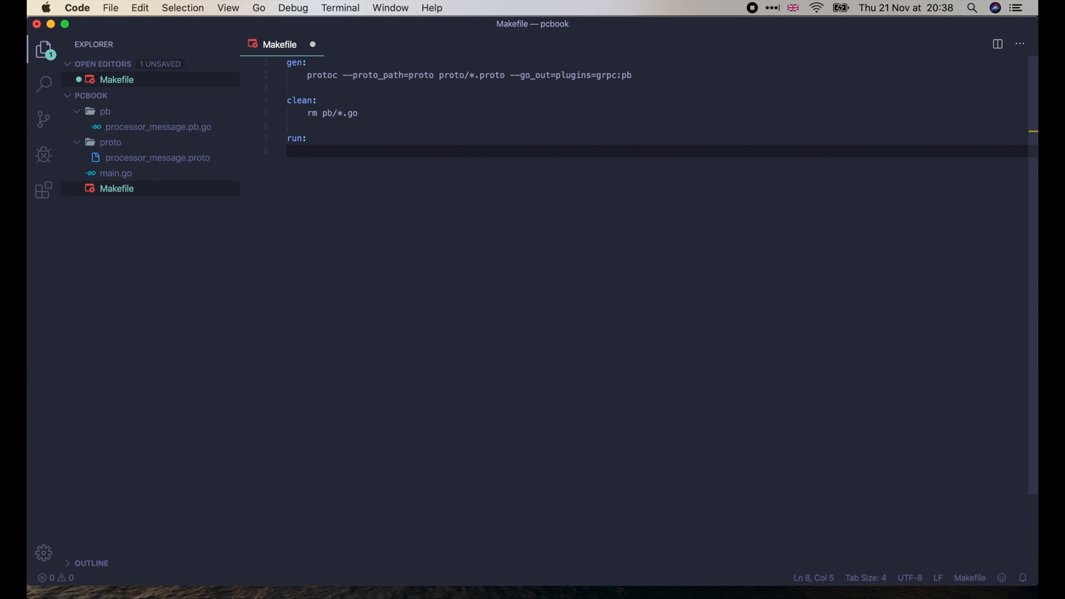
type("go run main.go")
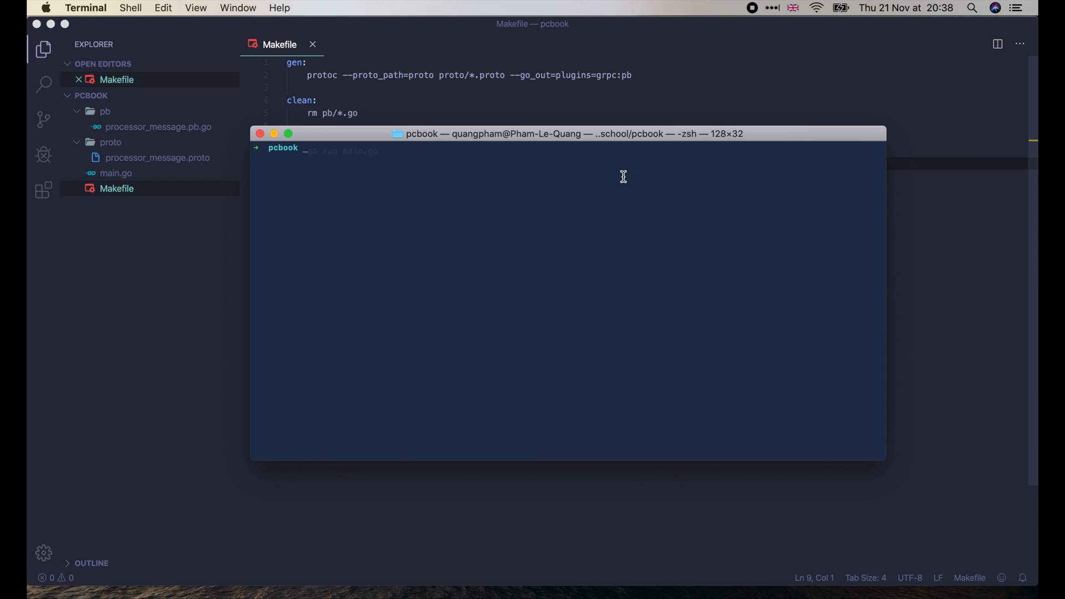
Step: Run make clean and list pb/ to confirm the generated code was removed
type("make clean")
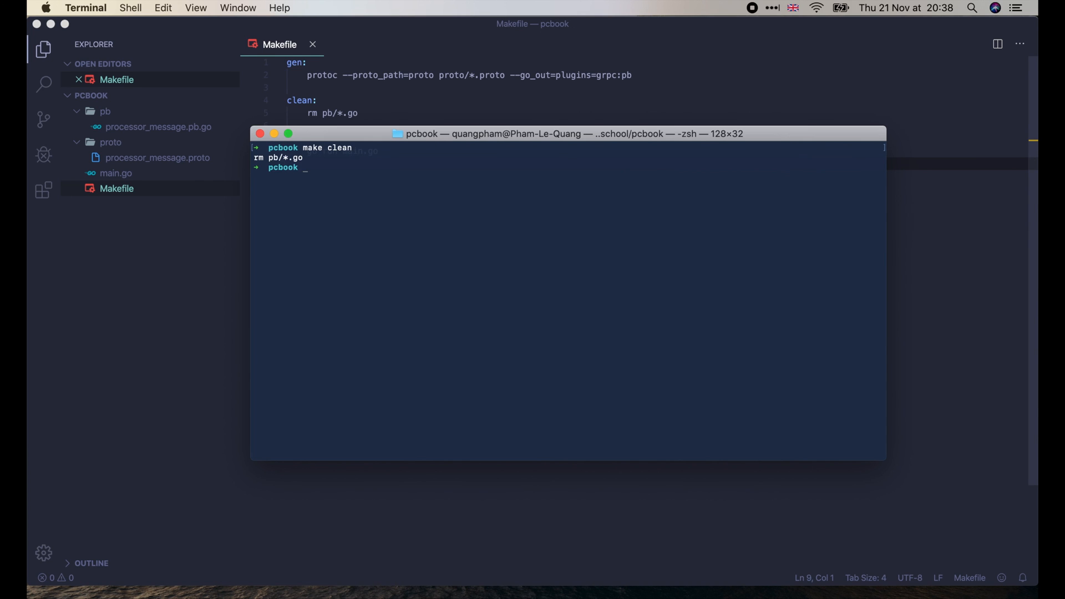
type("ls -l pb")
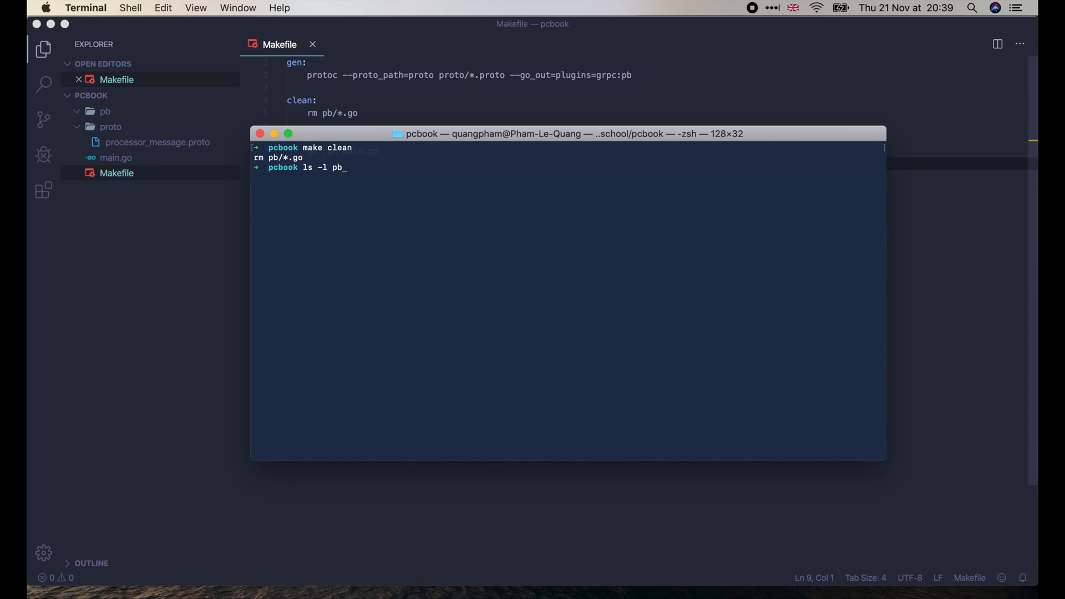
Step: Run make gen, list pb/ showing processor_message.pb.go regenerated, then begin make run
type("make gen")
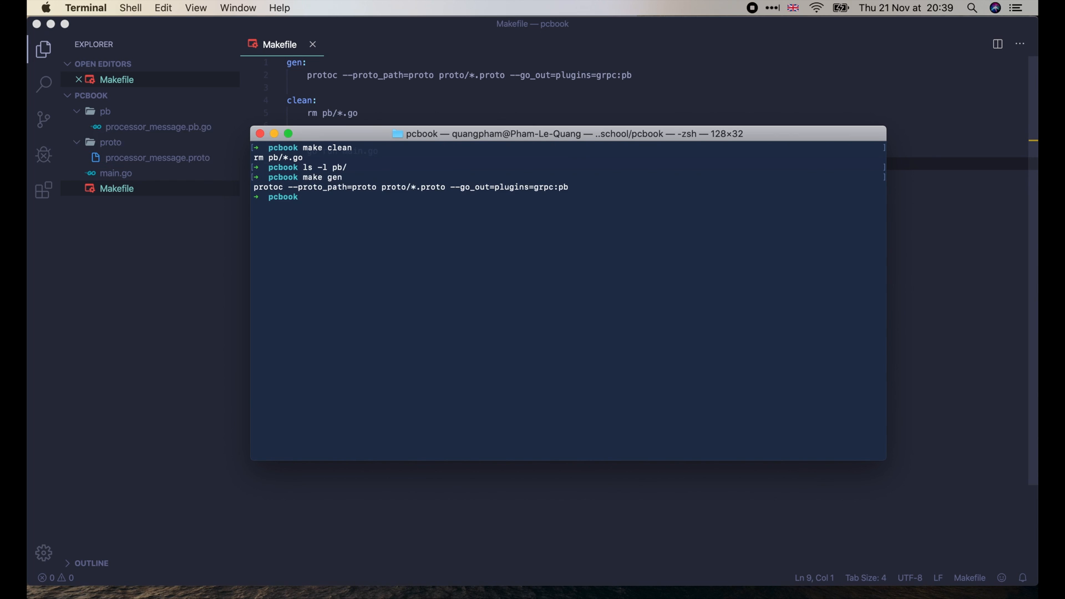
type("ls -l pb/")
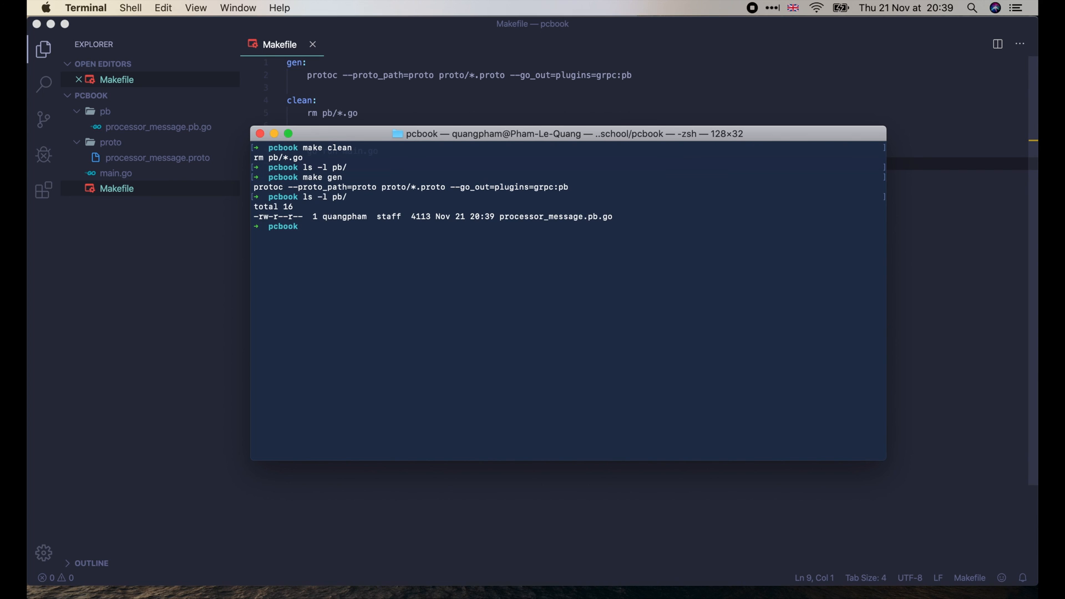
type("make ru")
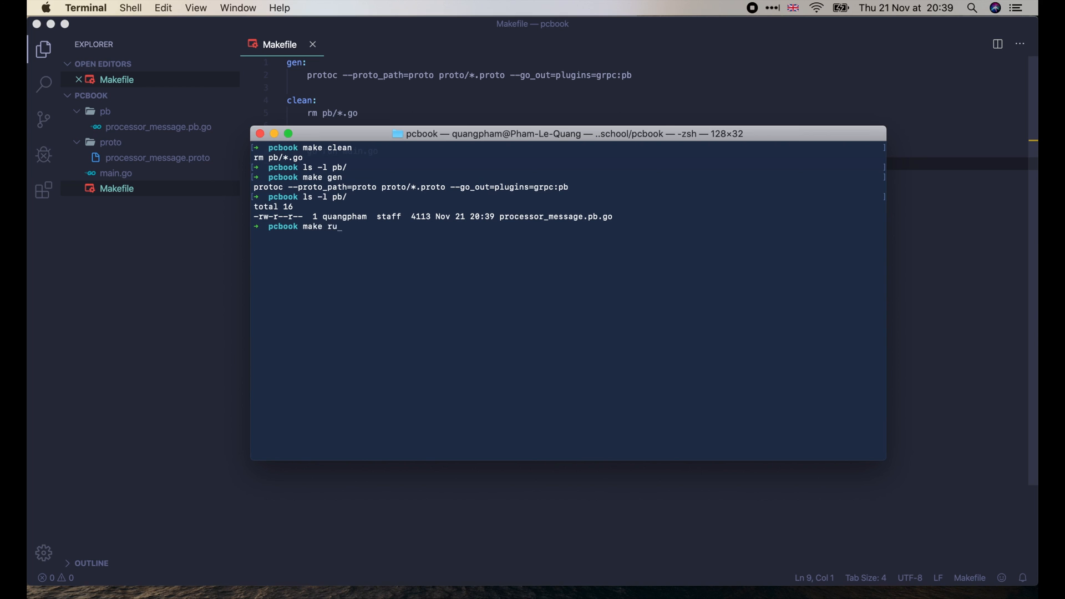